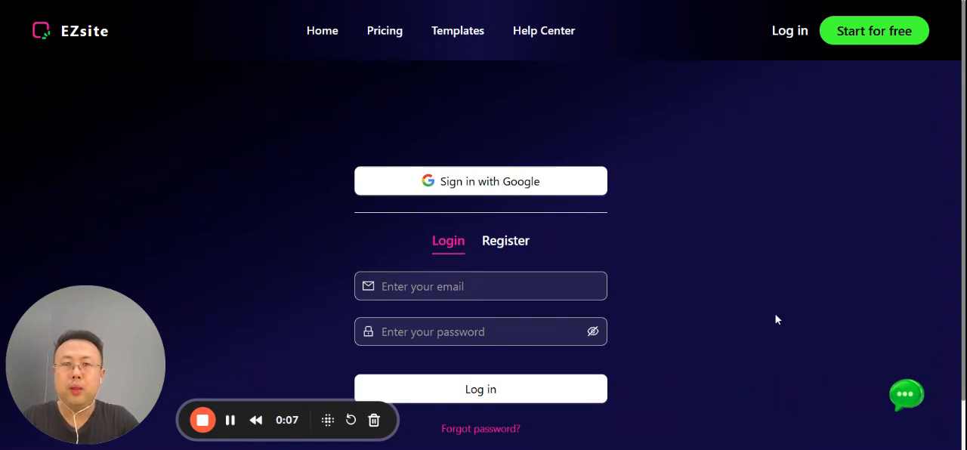
{"action": "mouse_move", "coordinate": [351, 117]}
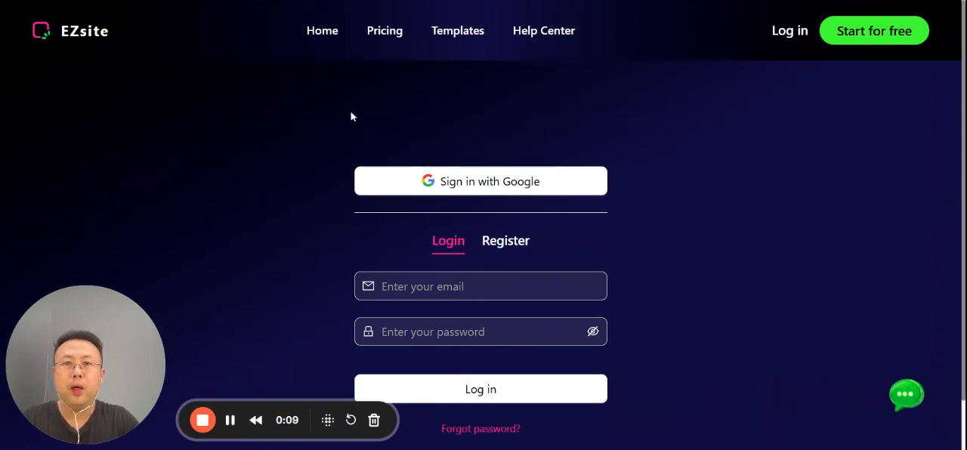
{"action": "mouse_move", "coordinate": [686, 212]}
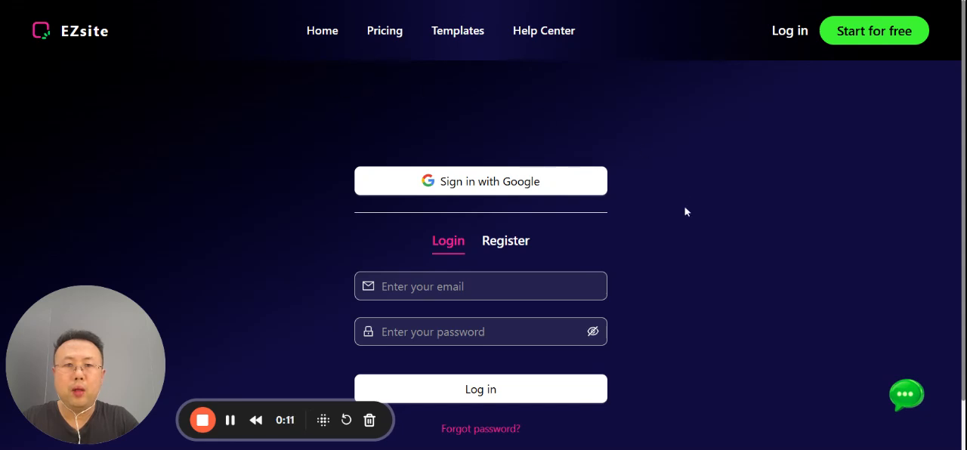
{"action": "mouse_move", "coordinate": [543, 169]}
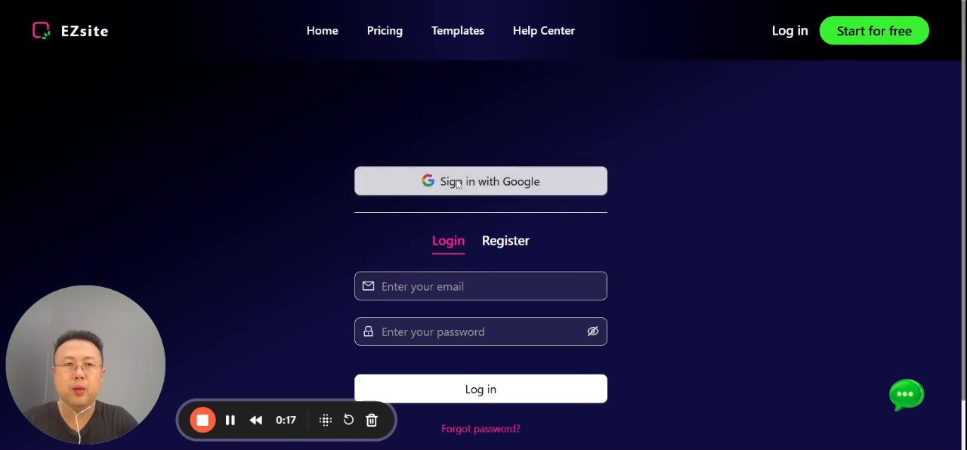
Step: Start Google sign-in so the account chooser opens for EZsite
{"action": "left_click", "coordinate": [481, 182]}
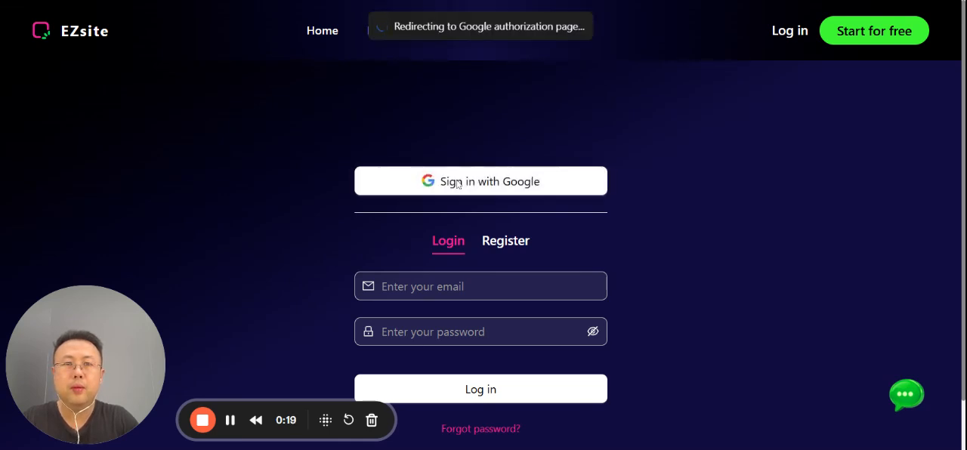
{"action": "left_click", "coordinate": [481, 181]}
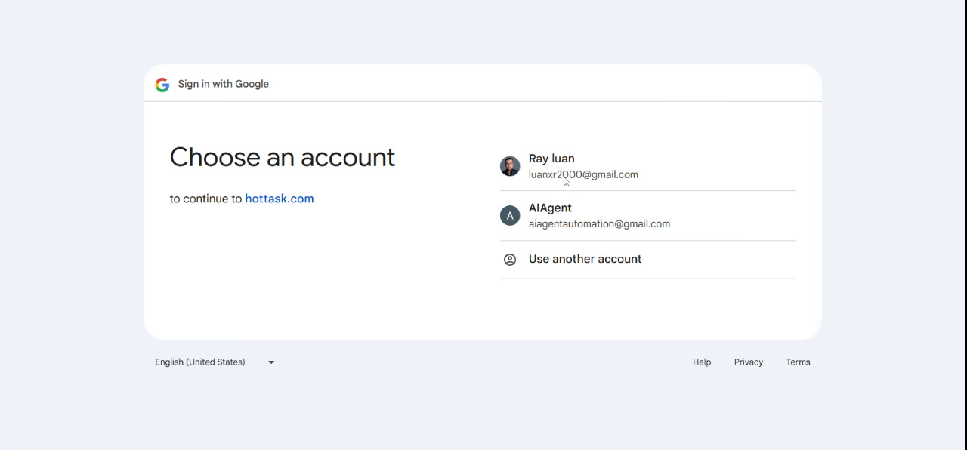
{"action": "mouse_move", "coordinate": [547, 176]}
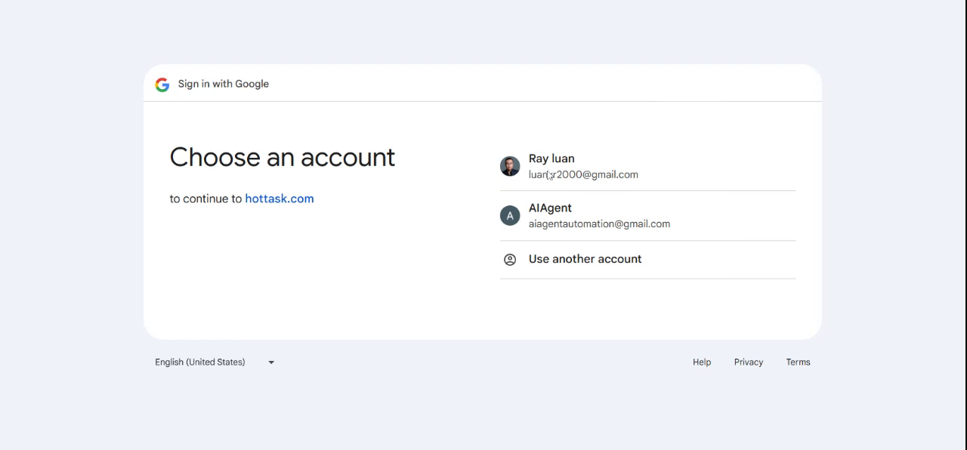
{"action": "mouse_move", "coordinate": [571, 180]}
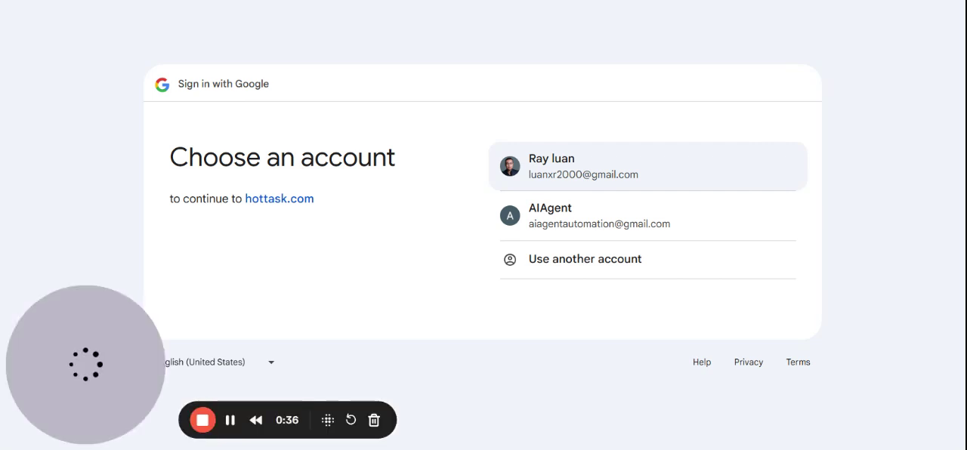
{"action": "mouse_move", "coordinate": [674, 176]}
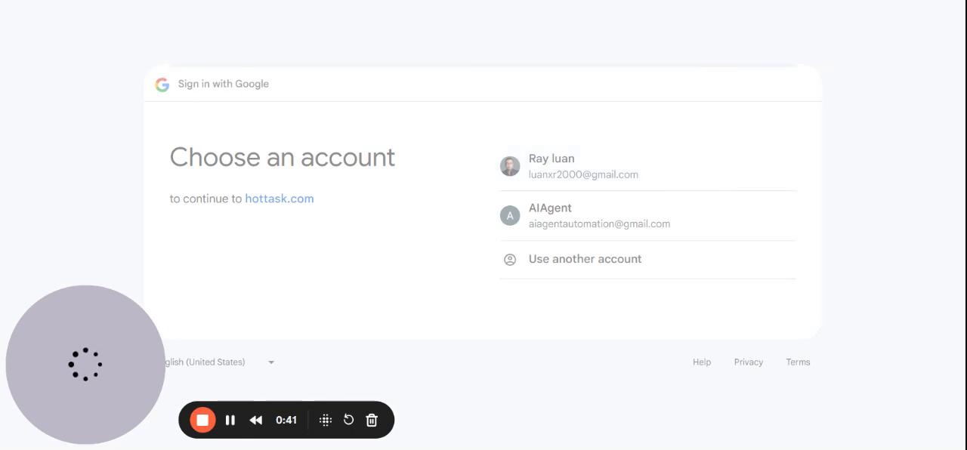
{"action": "mouse_move", "coordinate": [789, 164]}
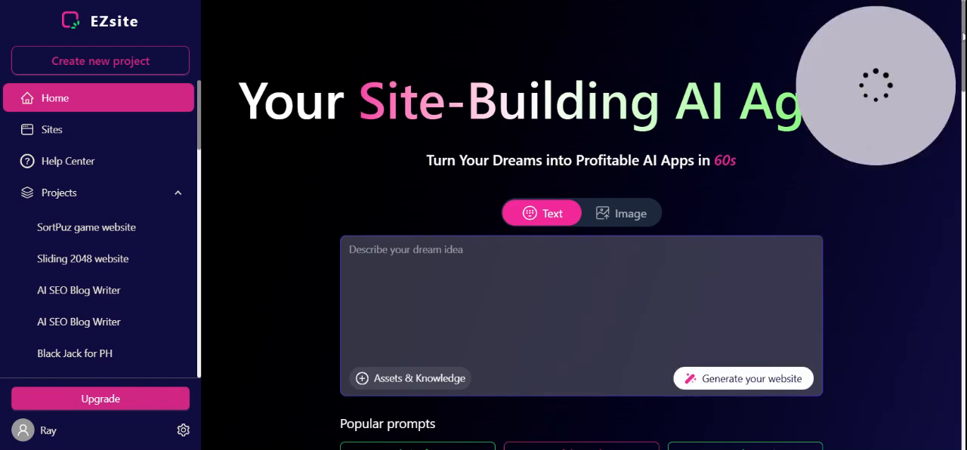
{"action": "mouse_move", "coordinate": [66, 99]}
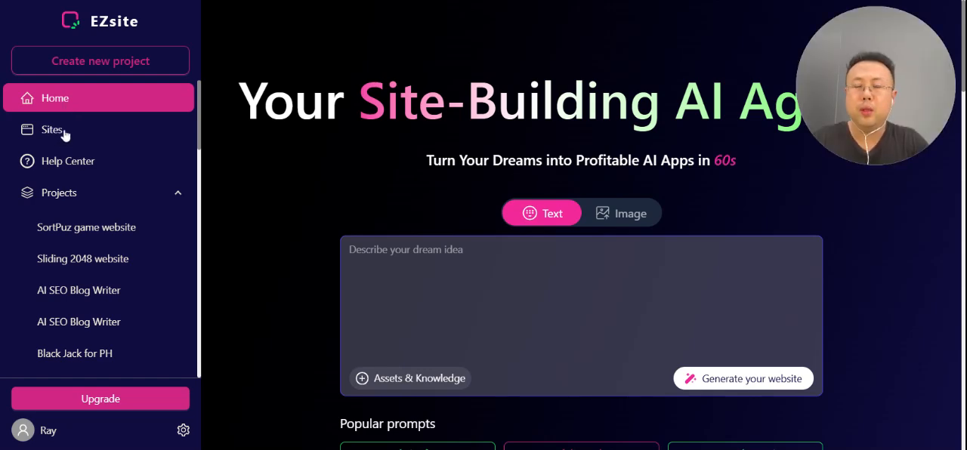
{"action": "left_click", "coordinate": [51, 130]}
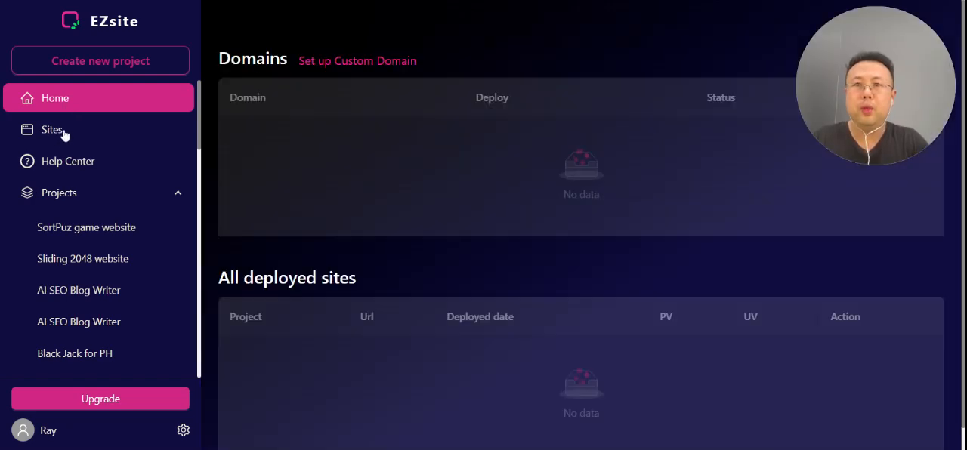
{"action": "left_click", "coordinate": [51, 130]}
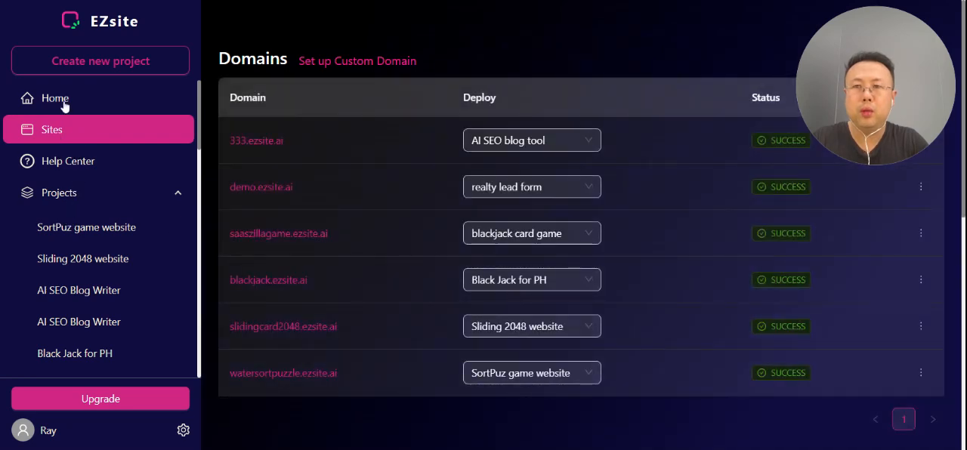
{"action": "left_click", "coordinate": [54, 98]}
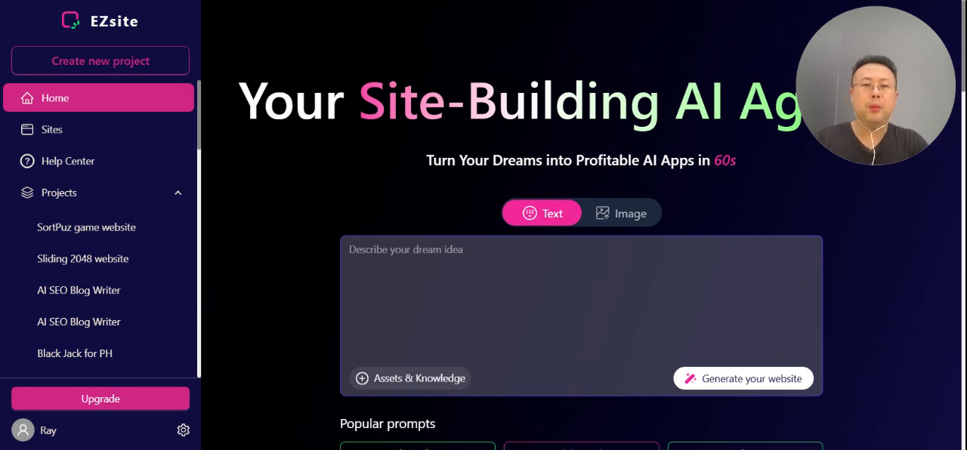
{"action": "mouse_move", "coordinate": [562, 220]}
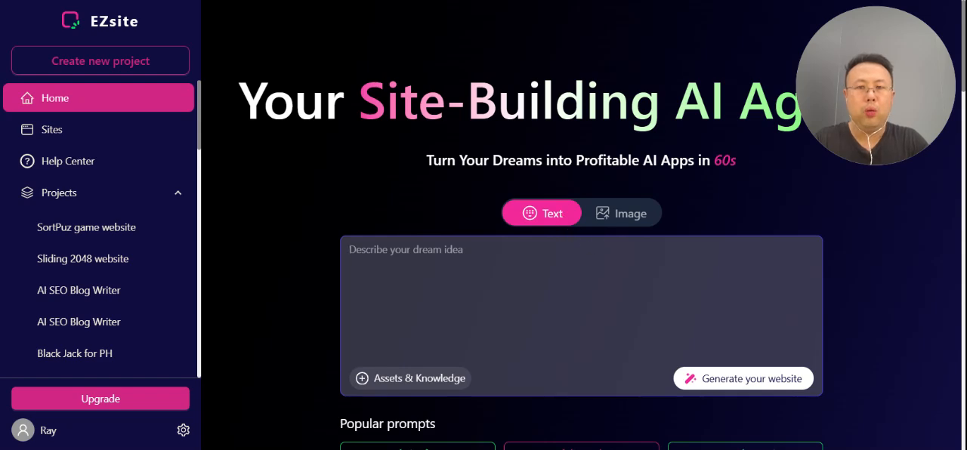
{"action": "left_click", "coordinate": [622, 213]}
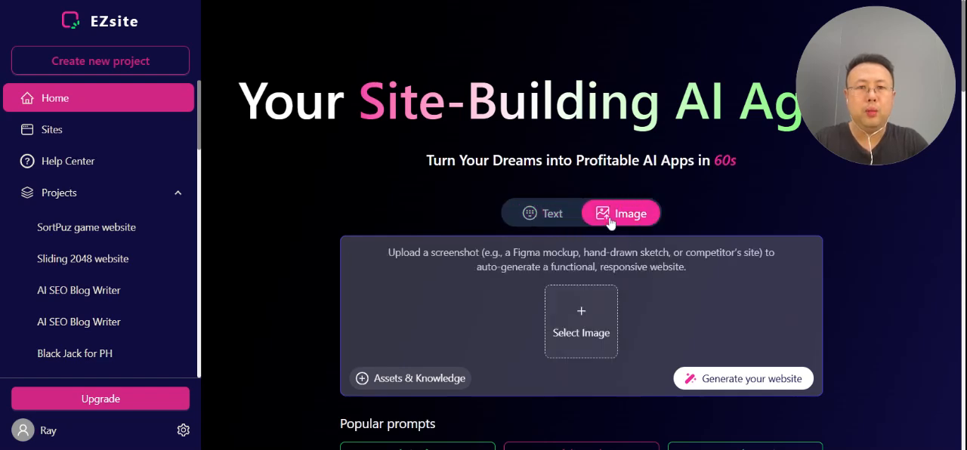
{"action": "mouse_move", "coordinate": [580, 275]}
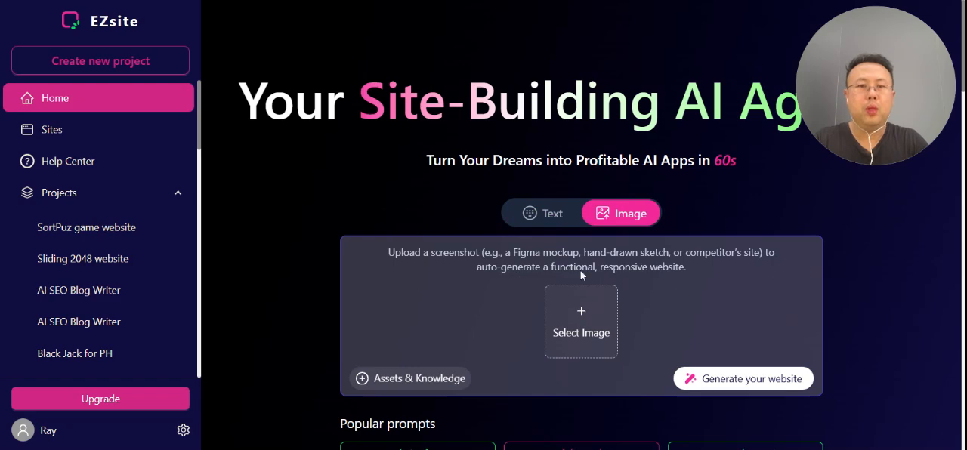
{"action": "mouse_move", "coordinate": [789, 263]}
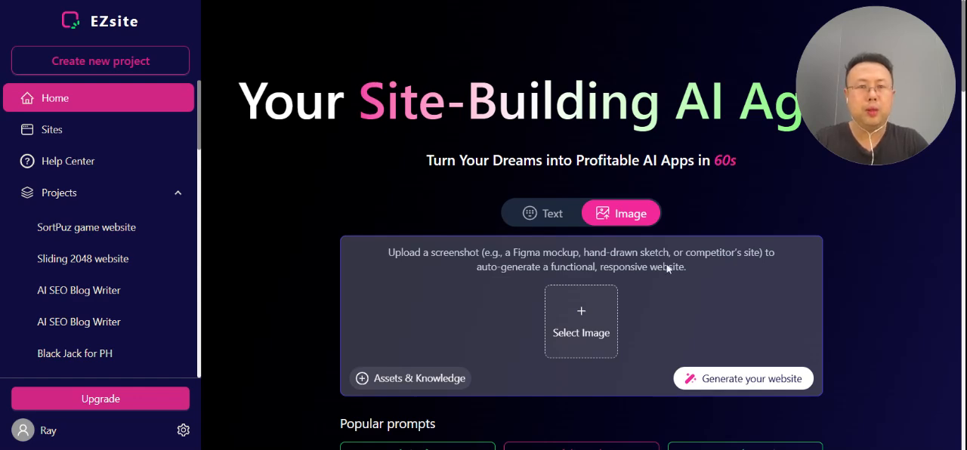
{"action": "mouse_move", "coordinate": [662, 336]}
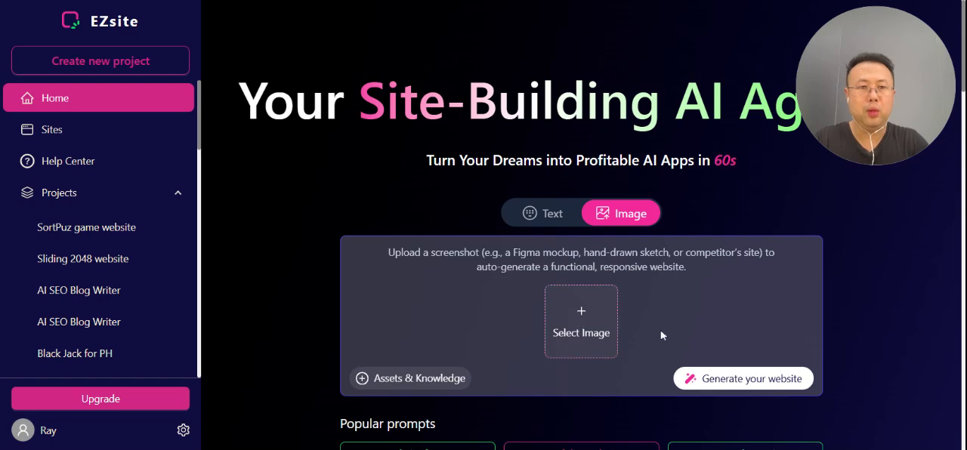
{"action": "mouse_move", "coordinate": [753, 377]}
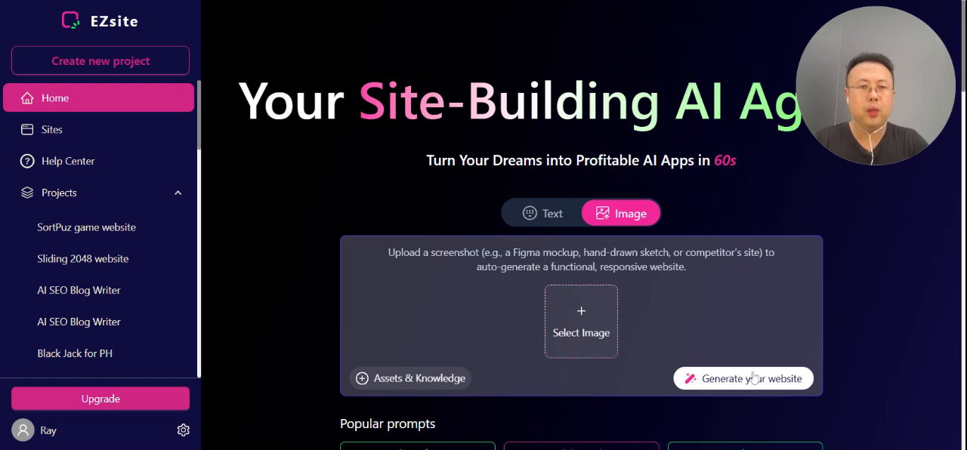
{"action": "mouse_move", "coordinate": [504, 283]}
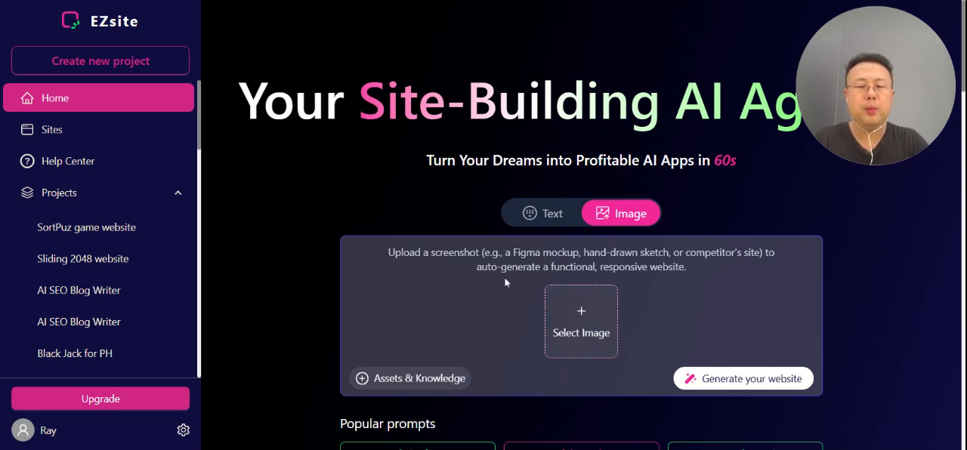
{"action": "mouse_move", "coordinate": [372, 384]}
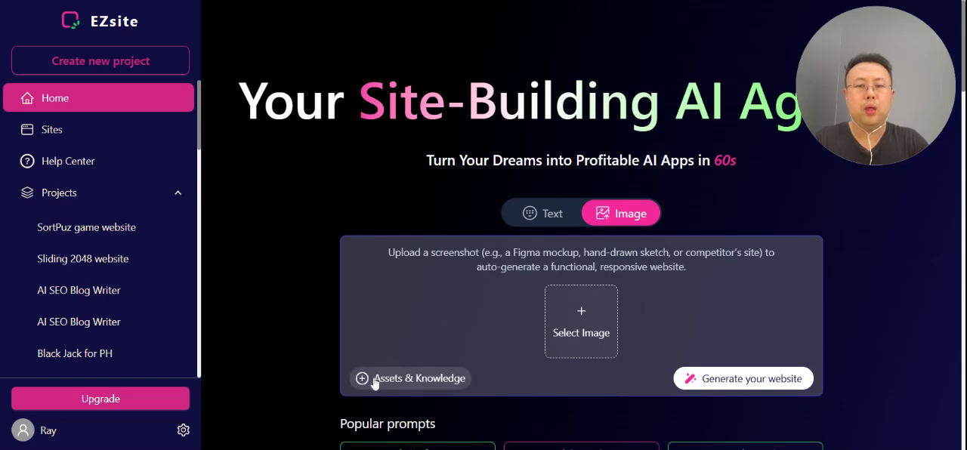
{"action": "left_click", "coordinate": [542, 213]}
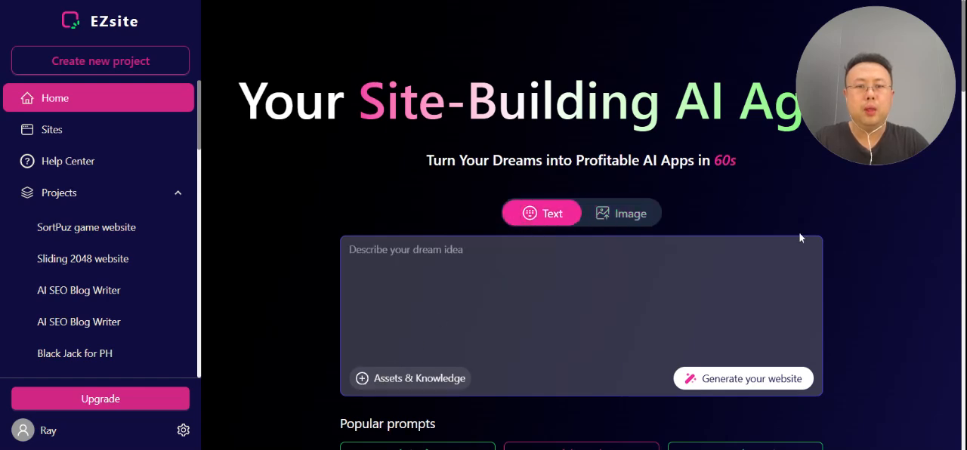
{"action": "mouse_move", "coordinate": [879, 229]}
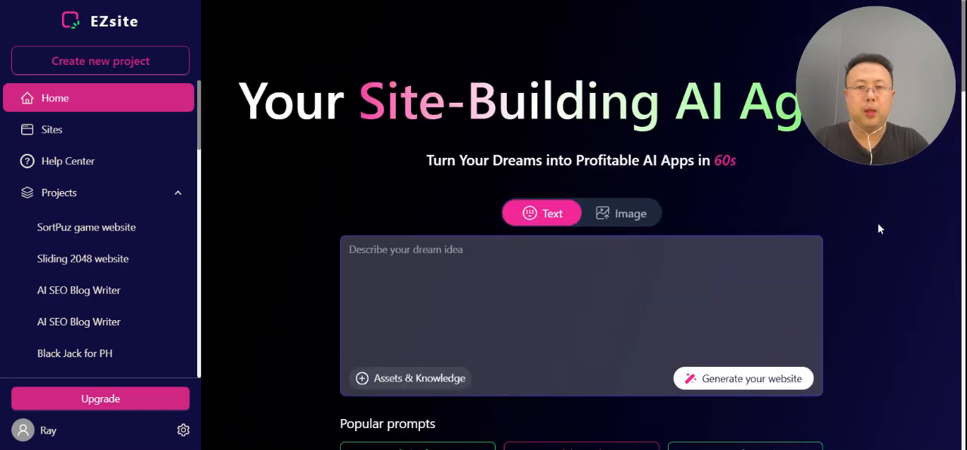
{"action": "mouse_move", "coordinate": [409, 378]}
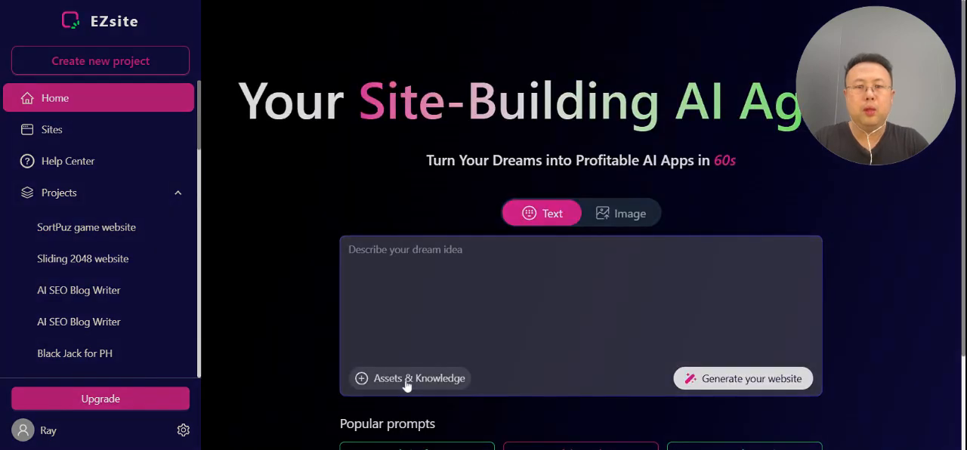
Step: Review the project's video and image asset libraries in project settings
{"action": "left_click", "coordinate": [411, 378]}
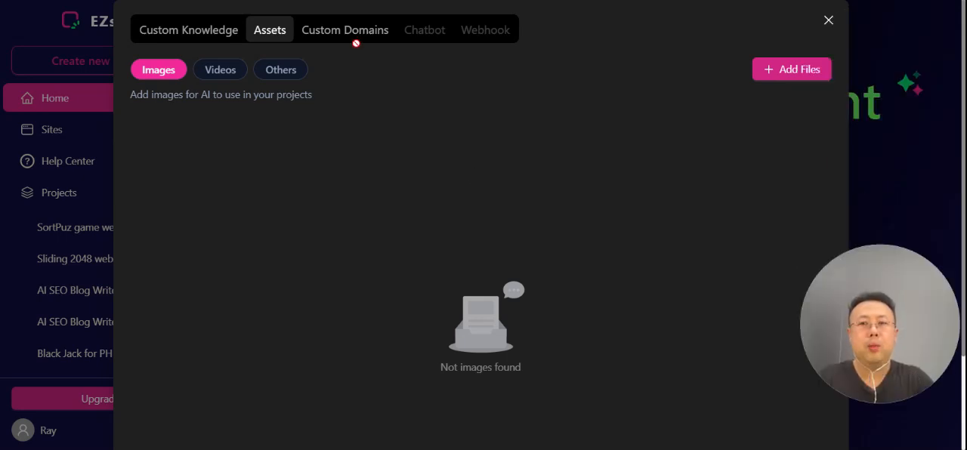
{"action": "left_click", "coordinate": [220, 70]}
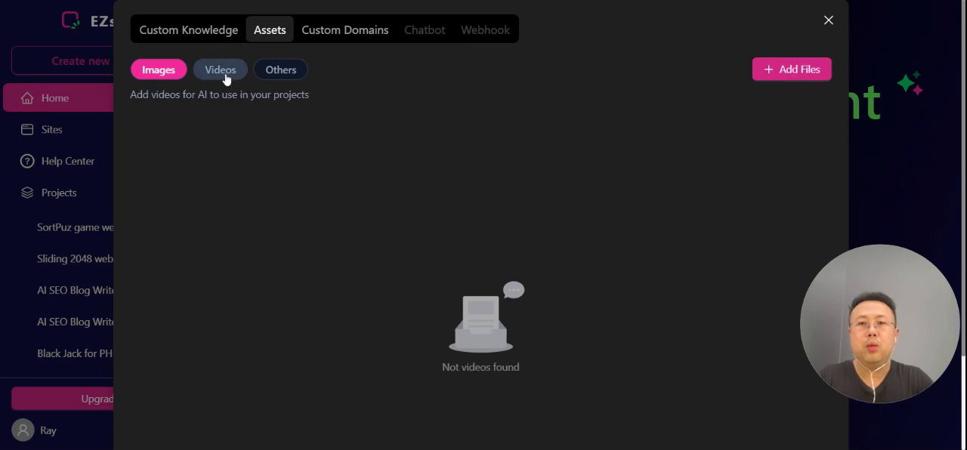
{"action": "left_click", "coordinate": [221, 69]}
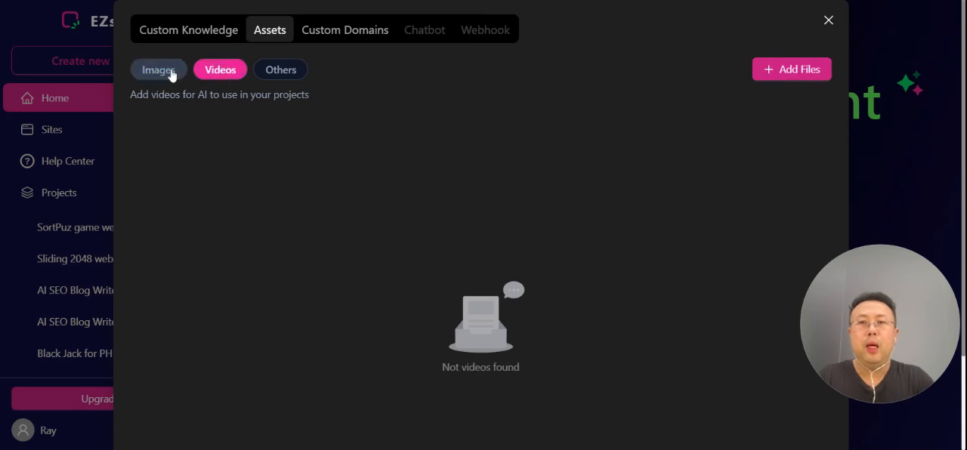
{"action": "left_click", "coordinate": [157, 69]}
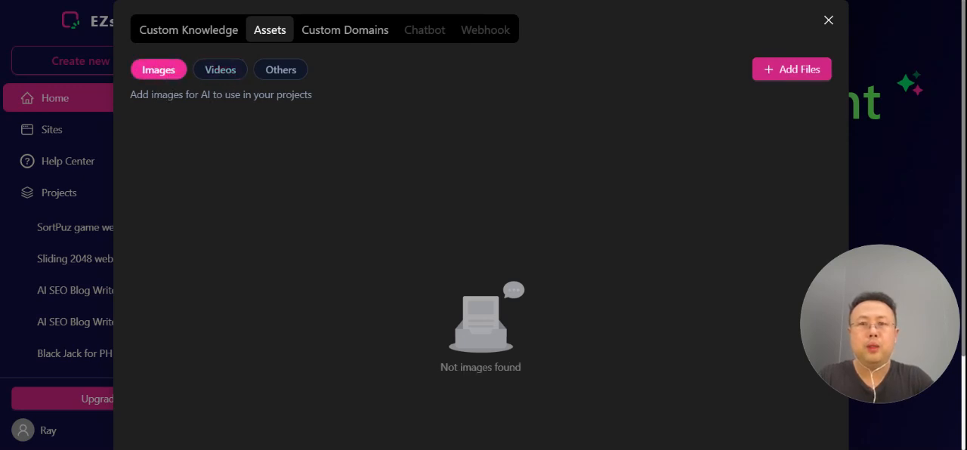
{"action": "mouse_move", "coordinate": [233, 49]}
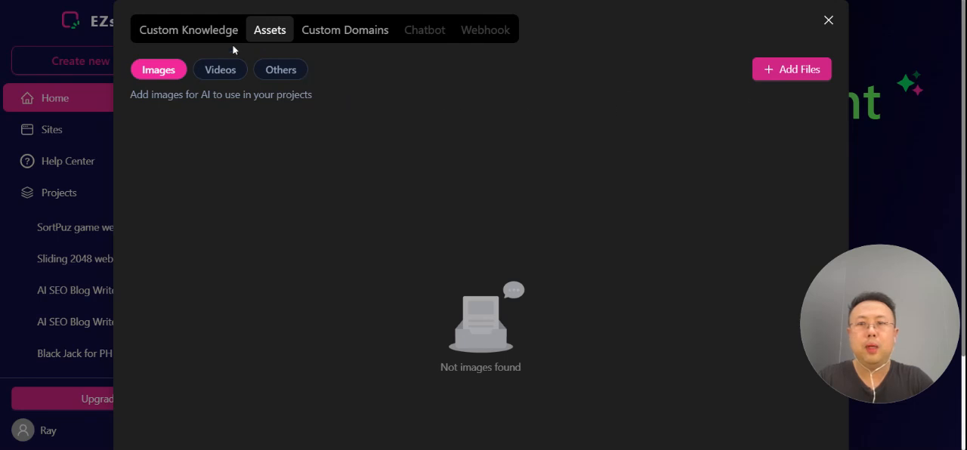
Step: Check the Custom Knowledge instructions and the Custom Domains list (no domains yet)
{"action": "left_click", "coordinate": [187, 31]}
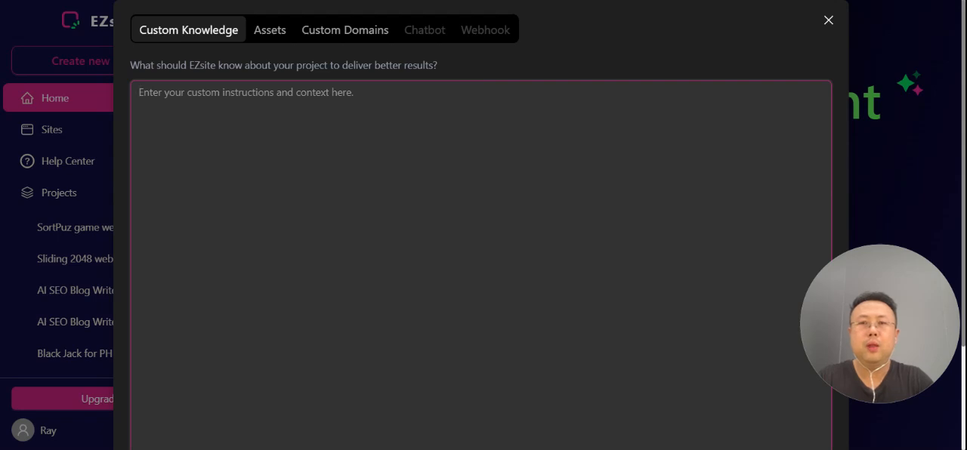
{"action": "left_click", "coordinate": [344, 30]}
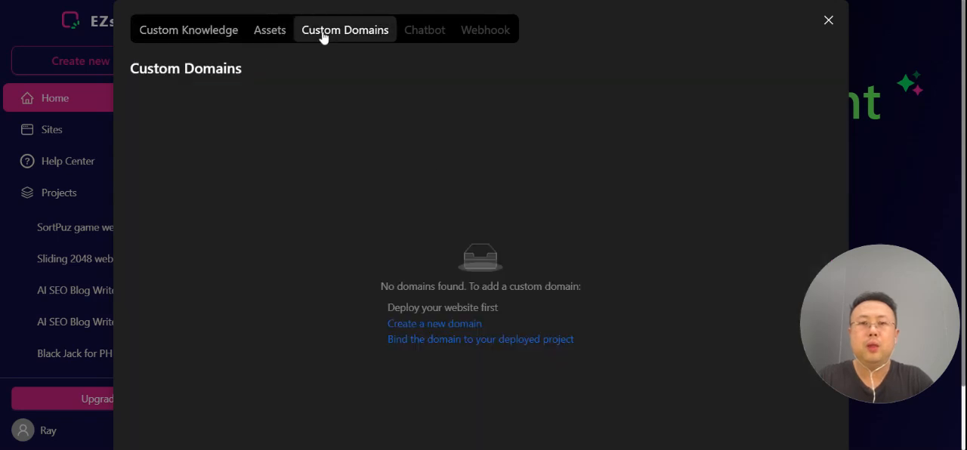
Step: Return to the home dashboard and enter the prompt 'create a black jack card game'
{"action": "left_click", "coordinate": [828, 21]}
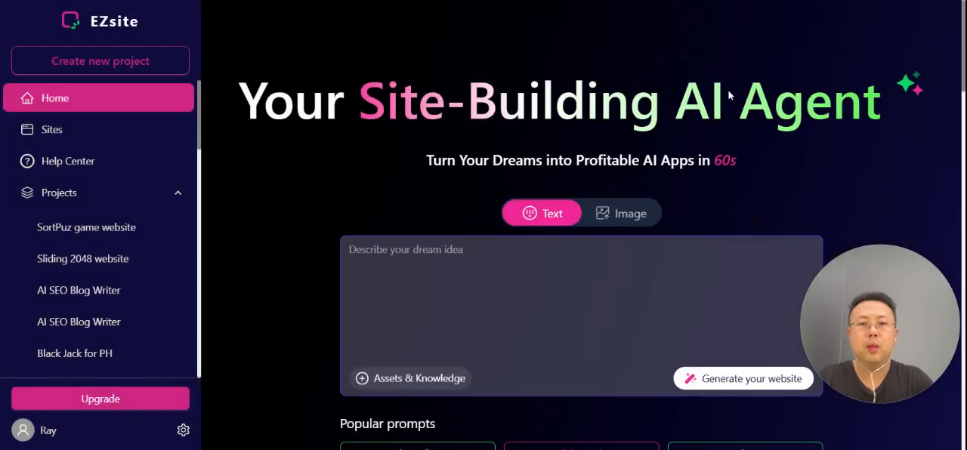
{"action": "scroll", "scroll_direction": "down", "scroll_amount": 3}
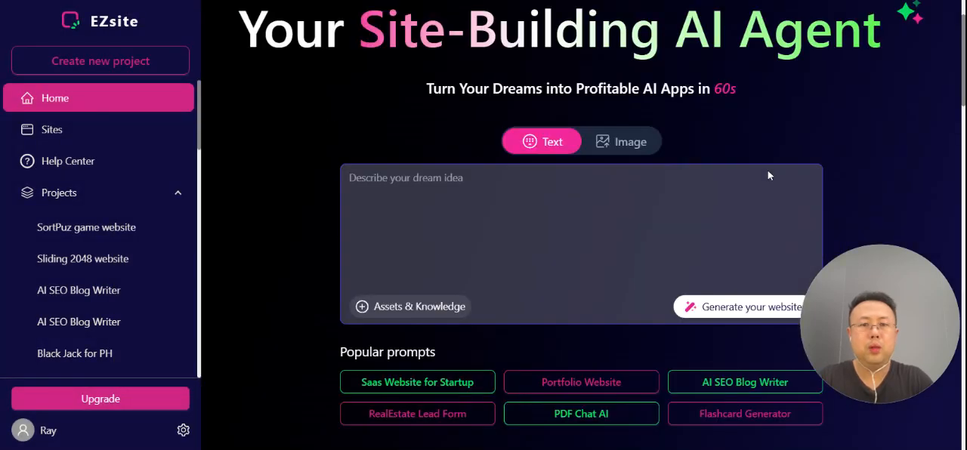
{"action": "scroll", "scroll_direction": "up", "scroll_amount": 3}
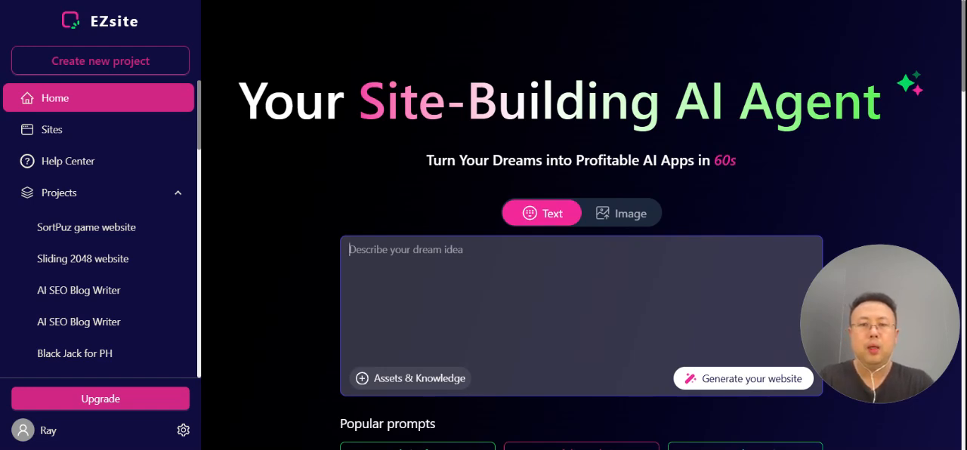
{"action": "type", "text": "create a bla"}
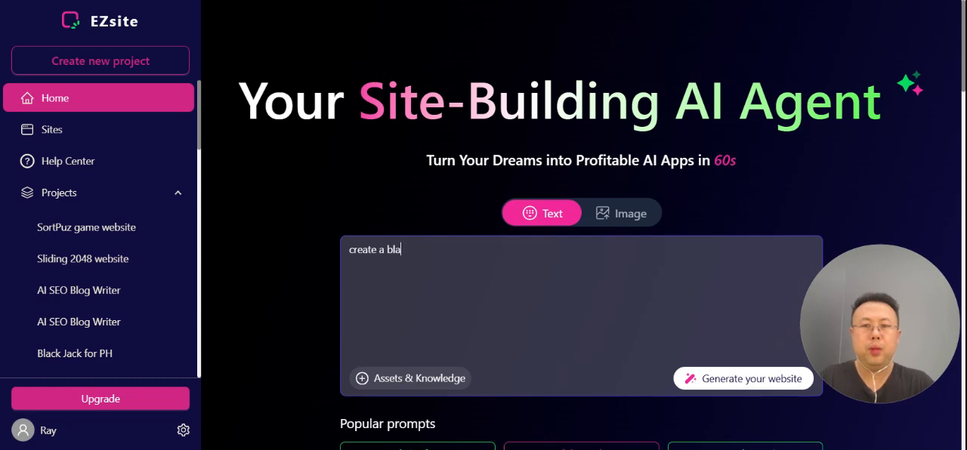
{"action": "type", "text": "ck jack"}
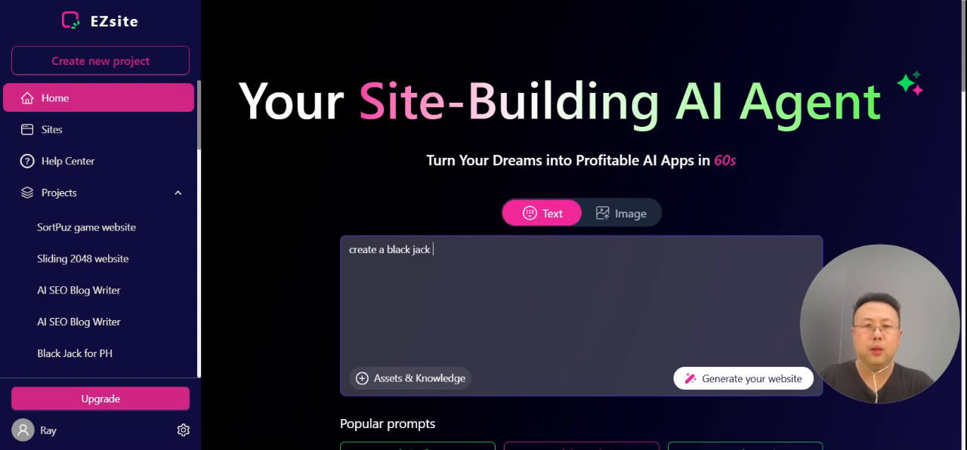
{"action": "type", "text": "card game"}
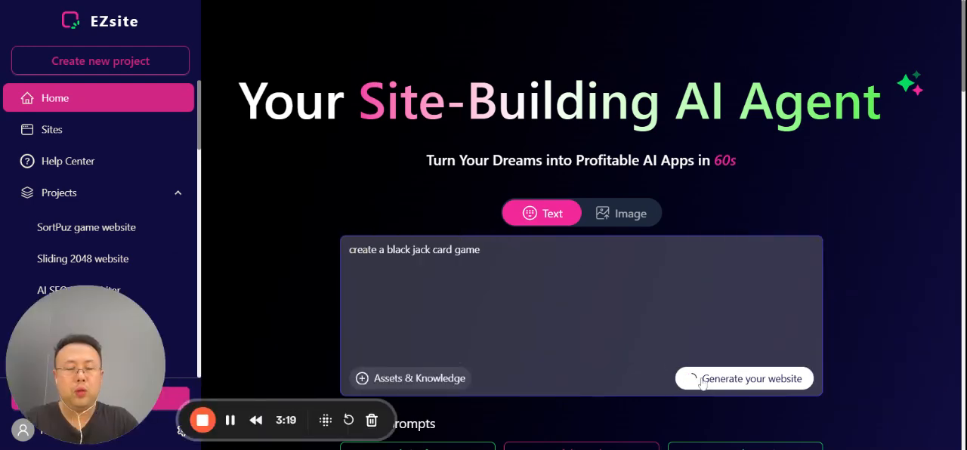
{"action": "mouse_move", "coordinate": [869, 260]}
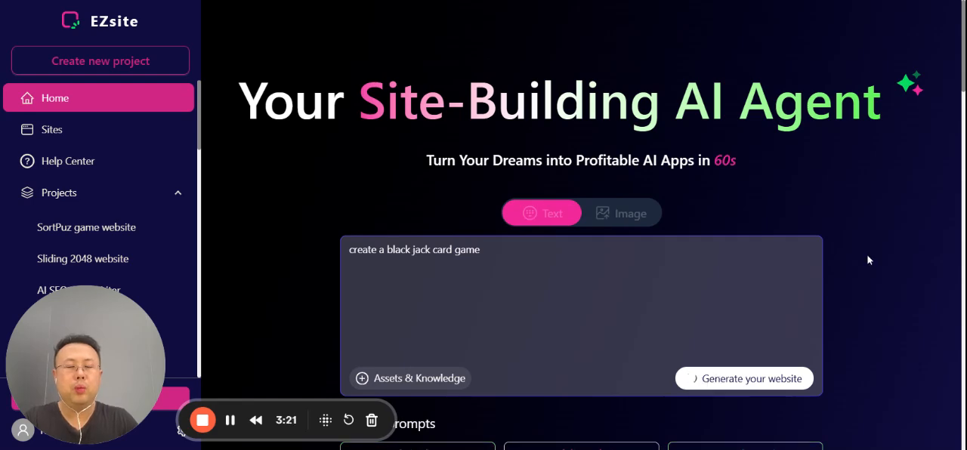
Step: Wait in the blackjackgamesite workspace while the AI agent creates index.html, styles.css and deck.js
{"action": "left_click", "coordinate": [744, 377]}
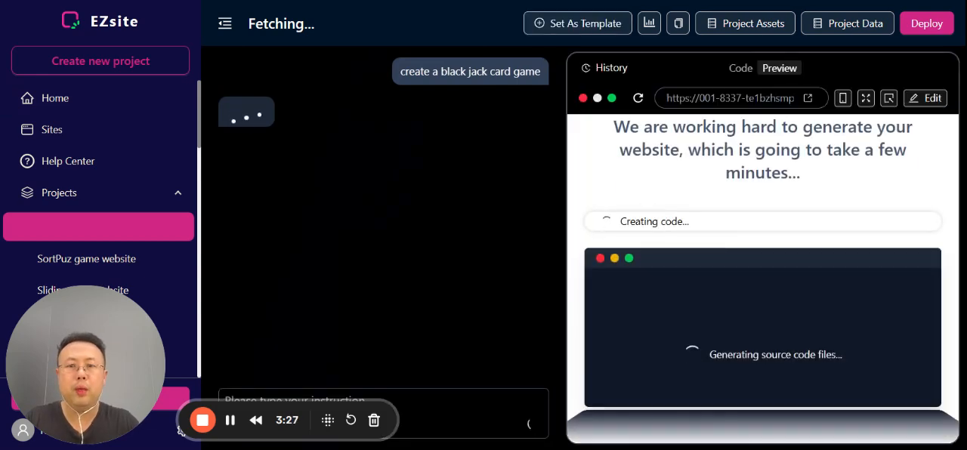
{"action": "mouse_move", "coordinate": [309, 390]}
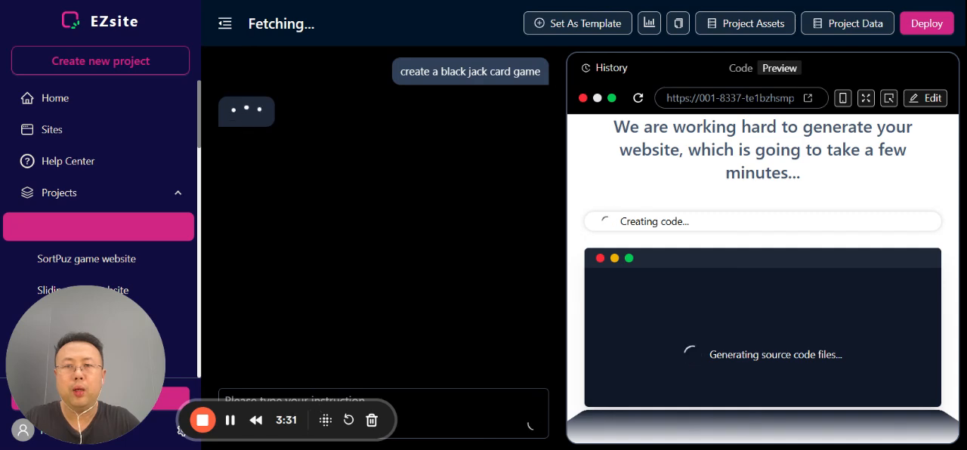
{"action": "mouse_move", "coordinate": [559, 238]}
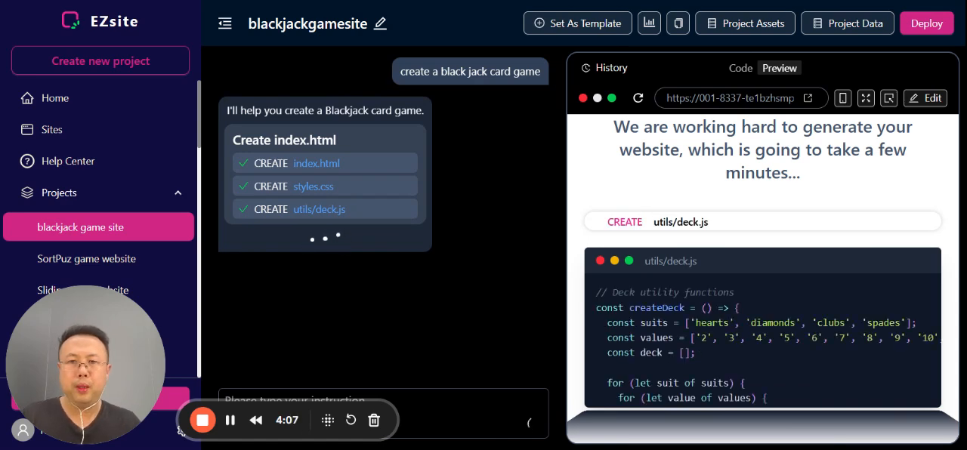
{"action": "scroll", "scroll_direction": "down", "scroll_amount": 3}
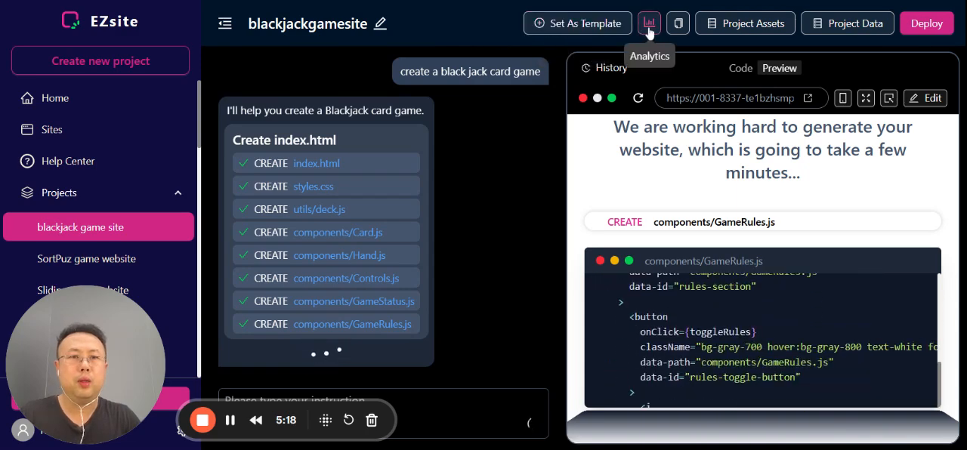
{"action": "mouse_move", "coordinate": [677, 23]}
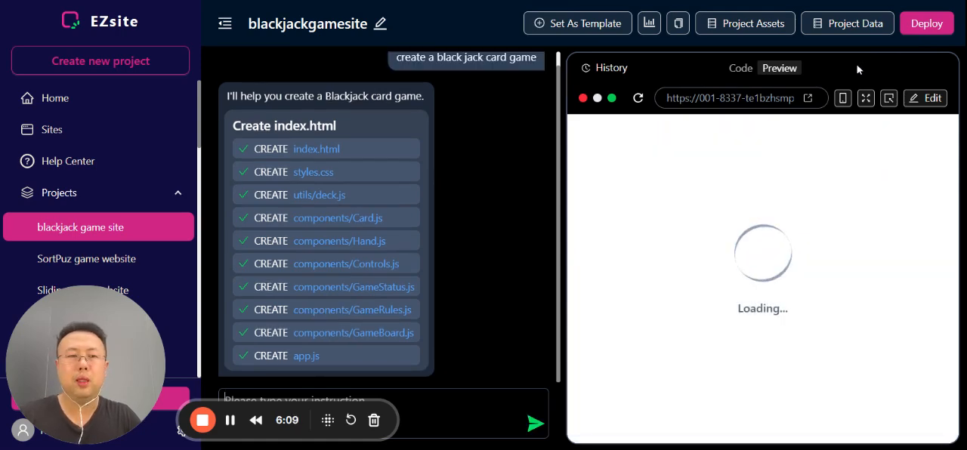
{"action": "mouse_move", "coordinate": [693, 82]}
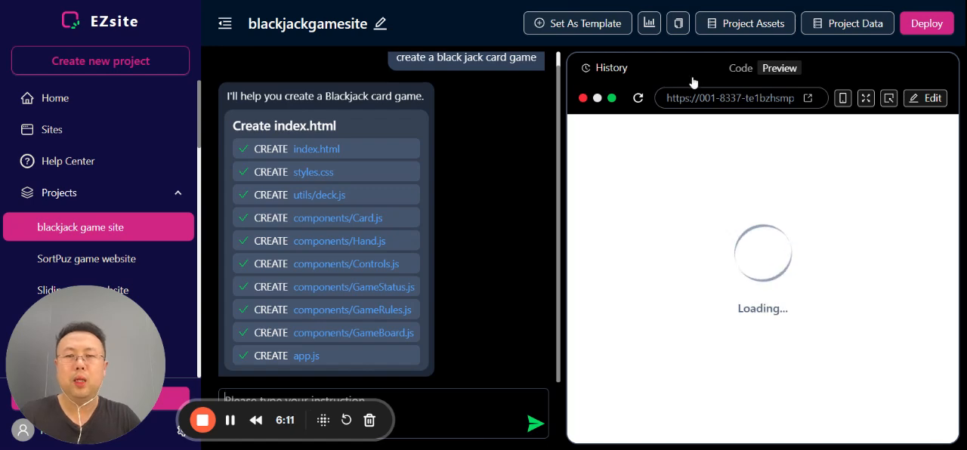
{"action": "mouse_move", "coordinate": [461, 245]}
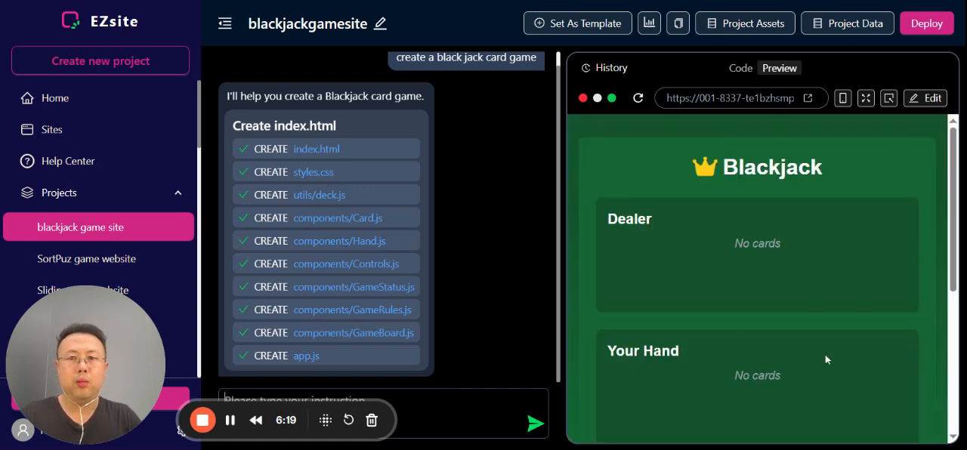
Step: Scroll through the preview to inspect the Blackjack game's dealer, hand, $10 bet and $1000 balance
{"action": "scroll", "scroll_direction": "down", "scroll_amount": 3}
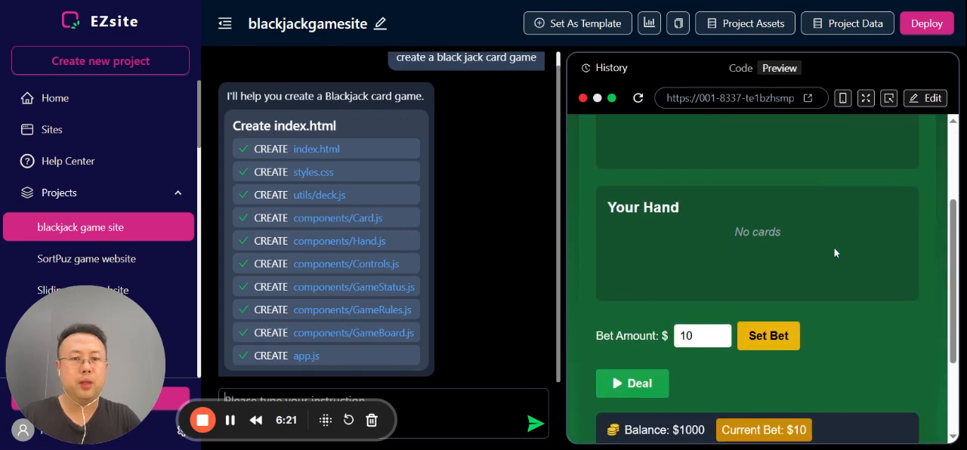
{"action": "scroll", "scroll_direction": "down", "scroll_amount": 3}
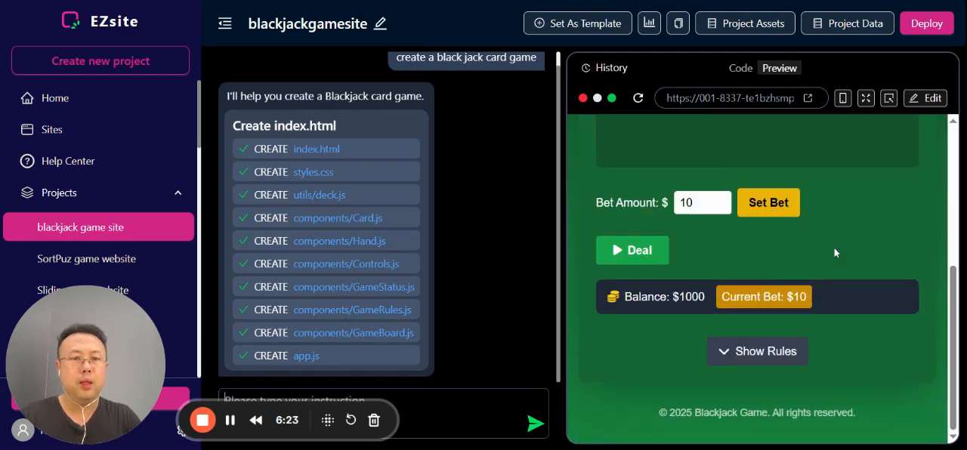
{"action": "mouse_move", "coordinate": [859, 247]}
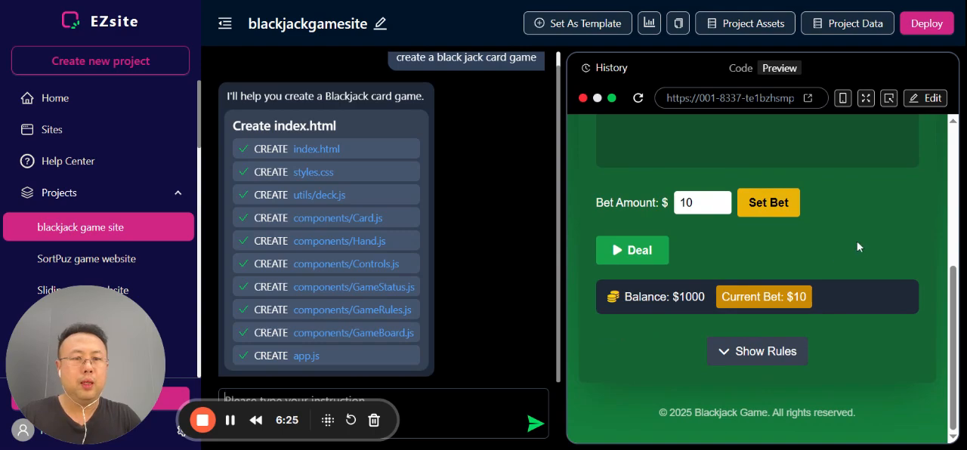
{"action": "scroll", "scroll_direction": "up", "scroll_amount": 3}
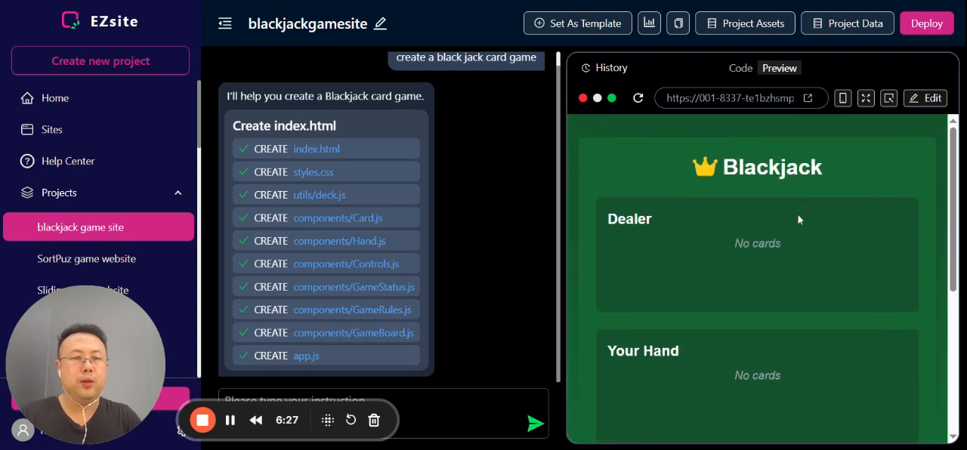
{"action": "scroll", "scroll_direction": "down", "scroll_amount": 3}
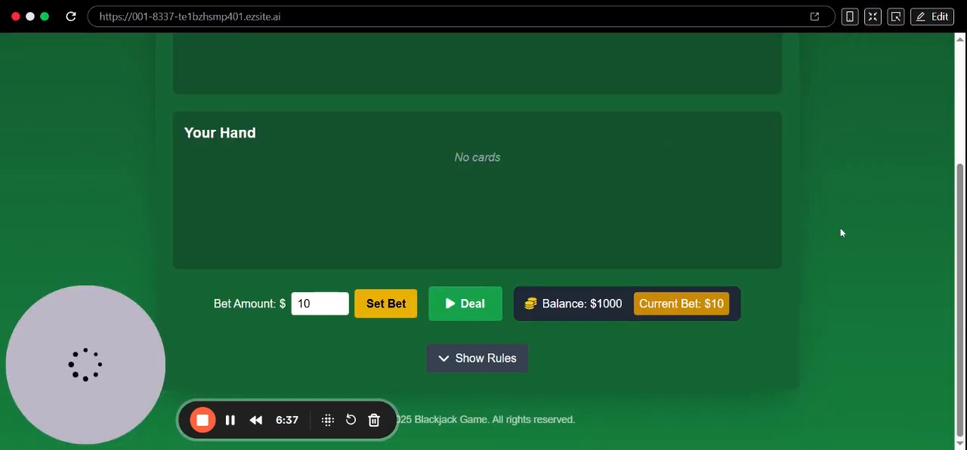
{"action": "mouse_move", "coordinate": [874, 254]}
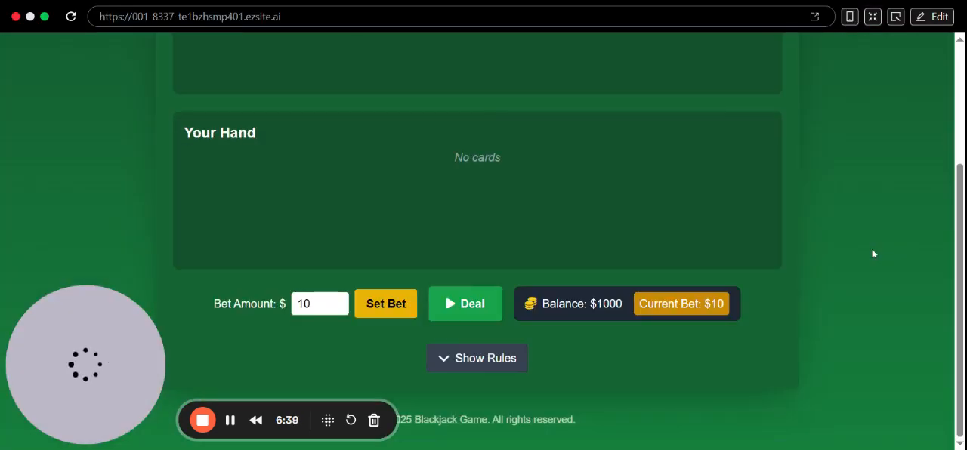
{"action": "mouse_move", "coordinate": [577, 232]}
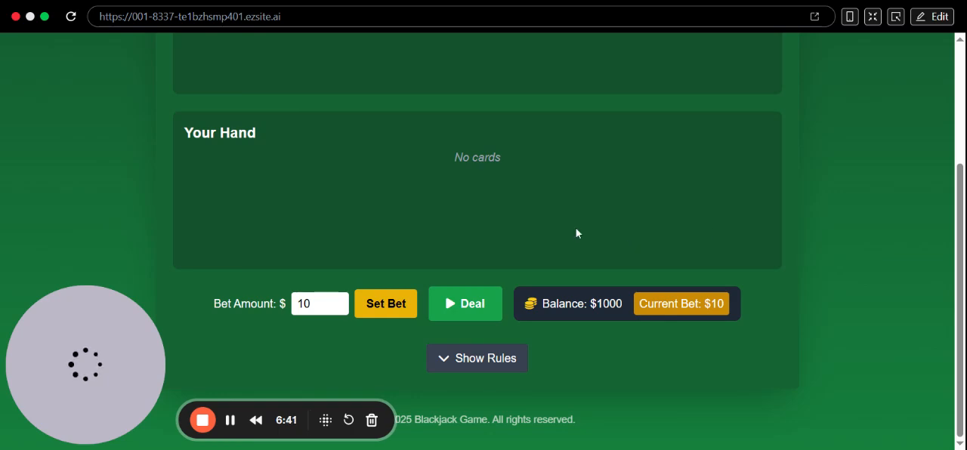
Step: Deal a new Blackjack hand in the full-screen preview
{"action": "scroll", "scroll_direction": "up", "scroll_amount": 3}
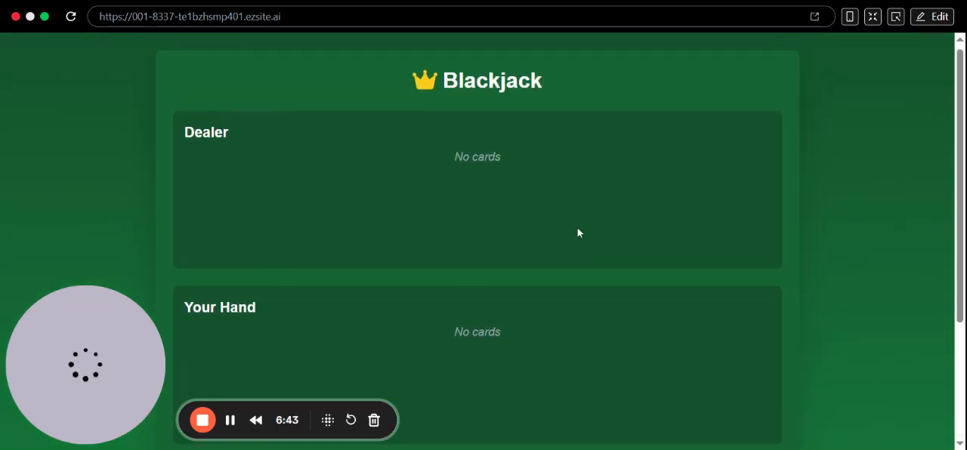
{"action": "scroll", "scroll_direction": "down", "scroll_amount": 3}
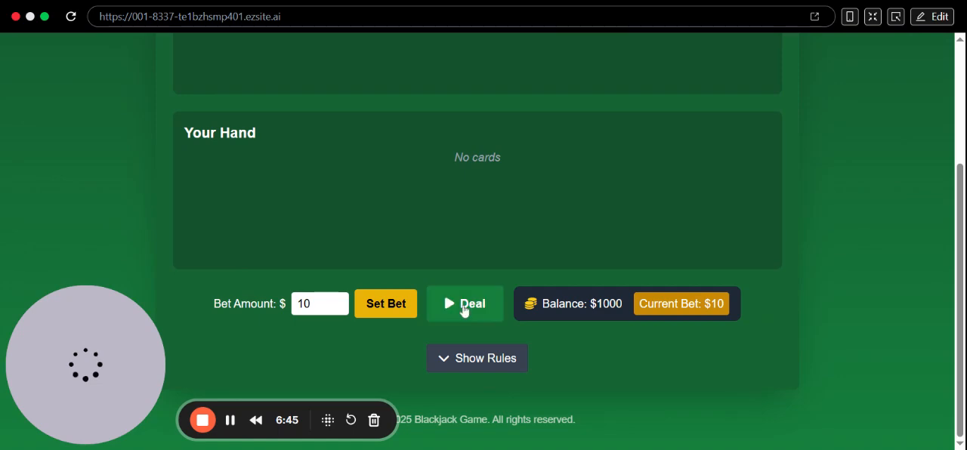
{"action": "left_click", "coordinate": [466, 303]}
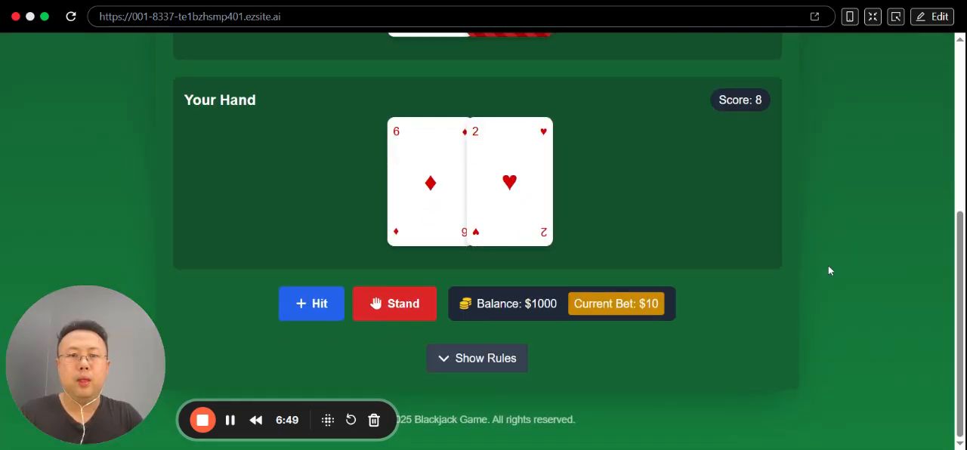
{"action": "mouse_move", "coordinate": [719, 254]}
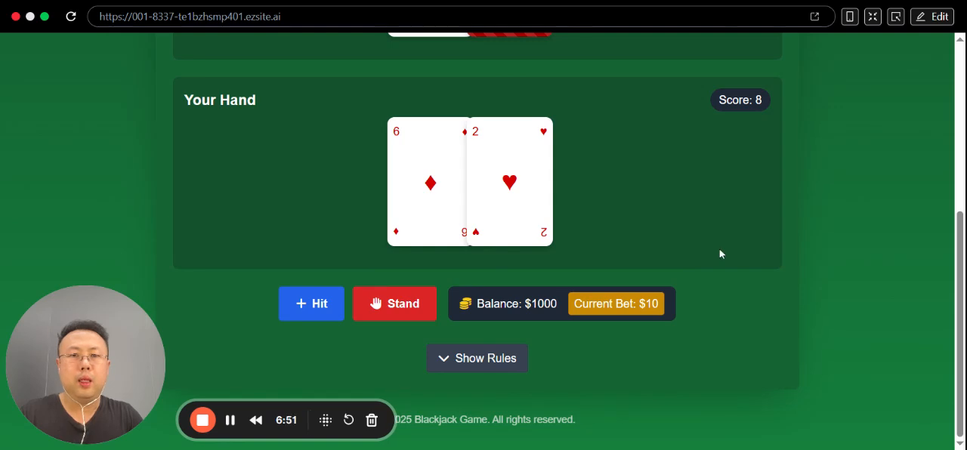
Step: Hit once to reach 18, then stand to win the round and raise the balance to $1010
{"action": "scroll", "scroll_direction": "up", "scroll_amount": 3}
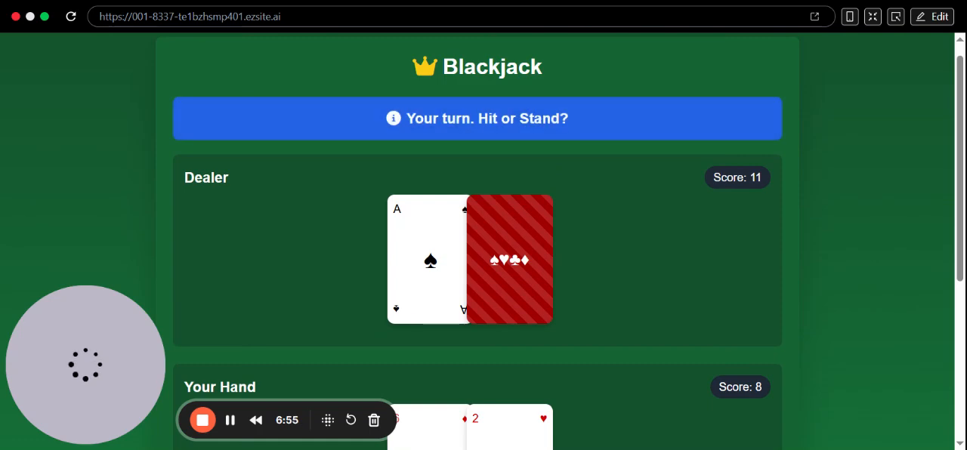
{"action": "scroll", "scroll_direction": "down", "scroll_amount": 3}
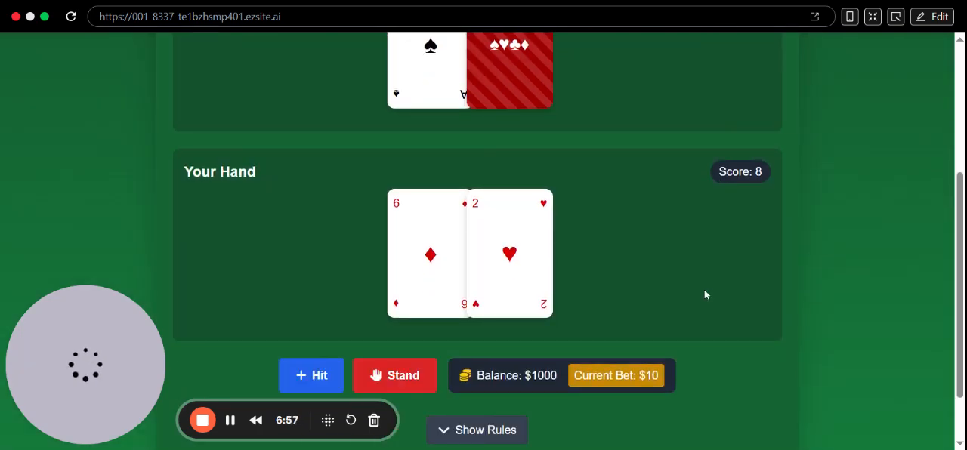
{"action": "left_click", "coordinate": [312, 375]}
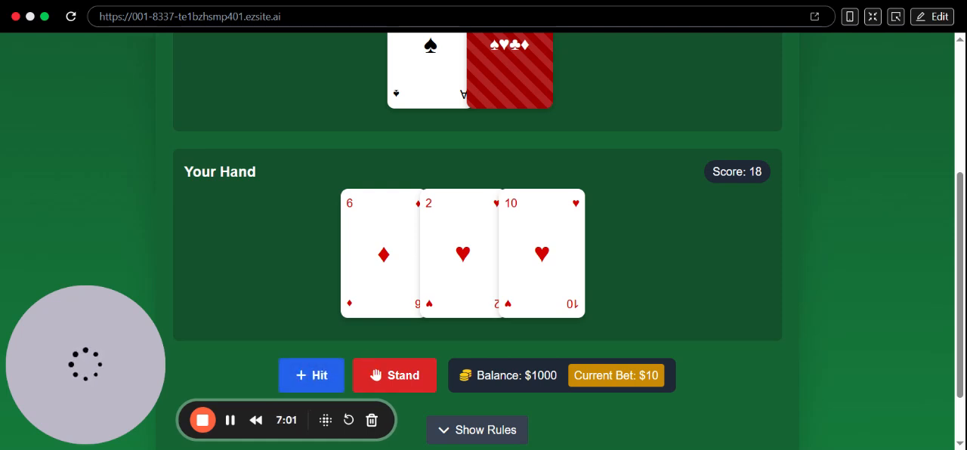
{"action": "mouse_move", "coordinate": [748, 195]}
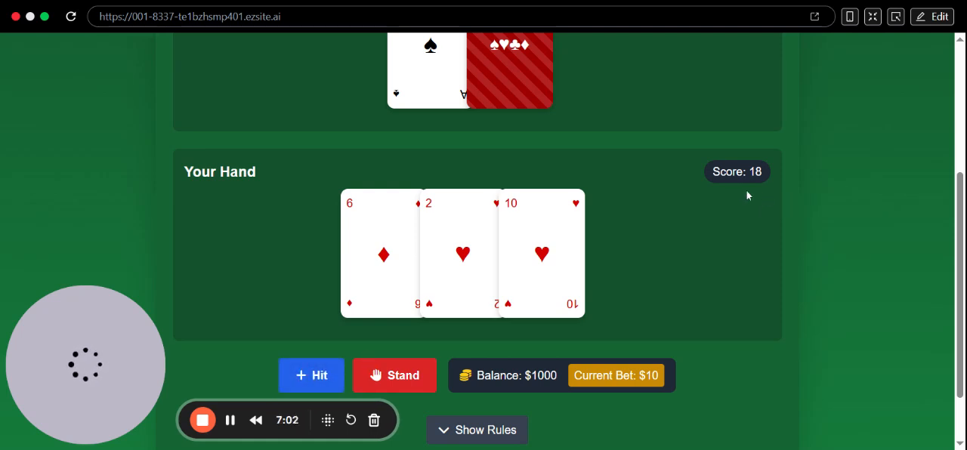
{"action": "mouse_move", "coordinate": [701, 230]}
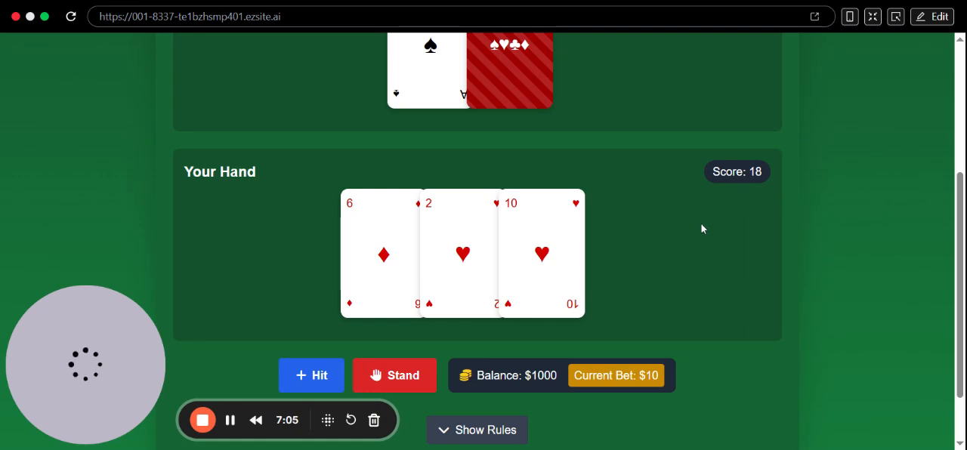
{"action": "left_click", "coordinate": [393, 375]}
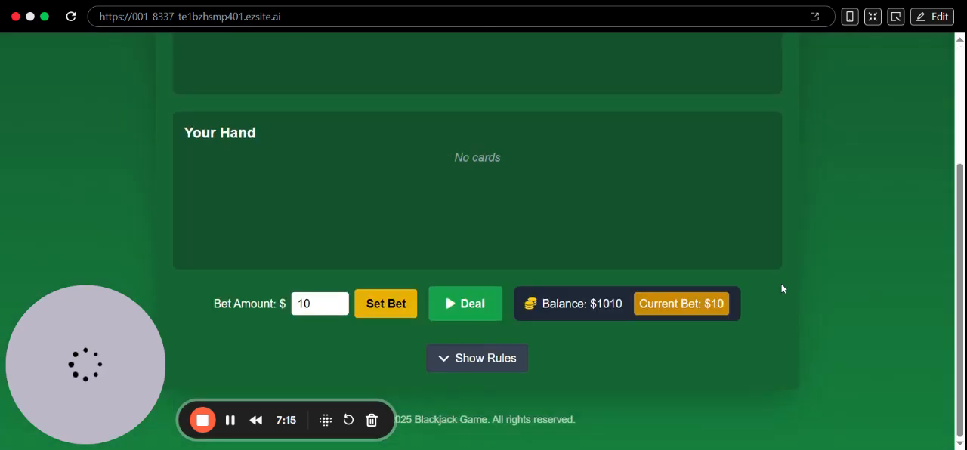
Step: Deal and play a second Blackjack round, watching the result
{"action": "left_click", "coordinate": [466, 303]}
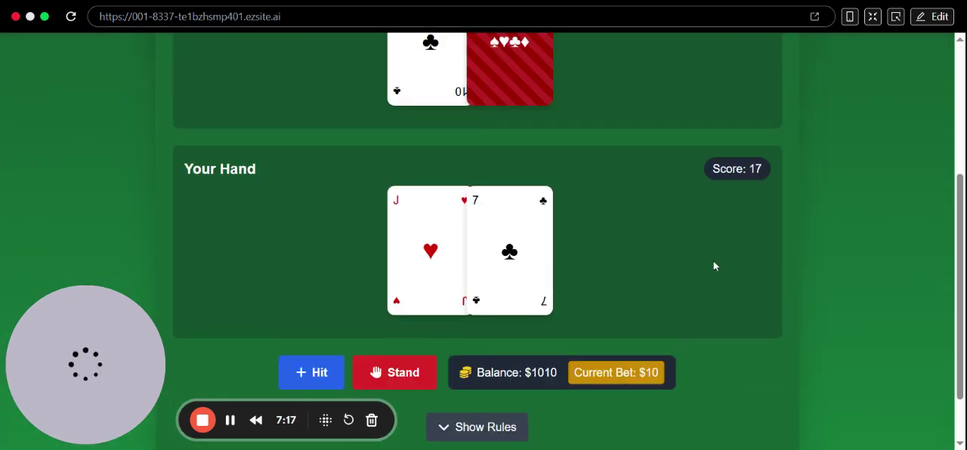
{"action": "scroll", "scroll_direction": "up", "scroll_amount": 3}
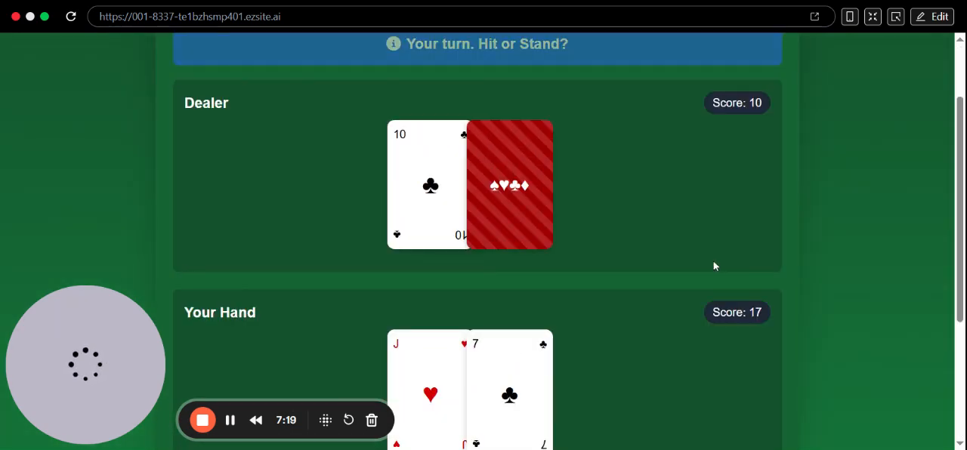
{"action": "scroll", "scroll_direction": "down", "scroll_amount": 3}
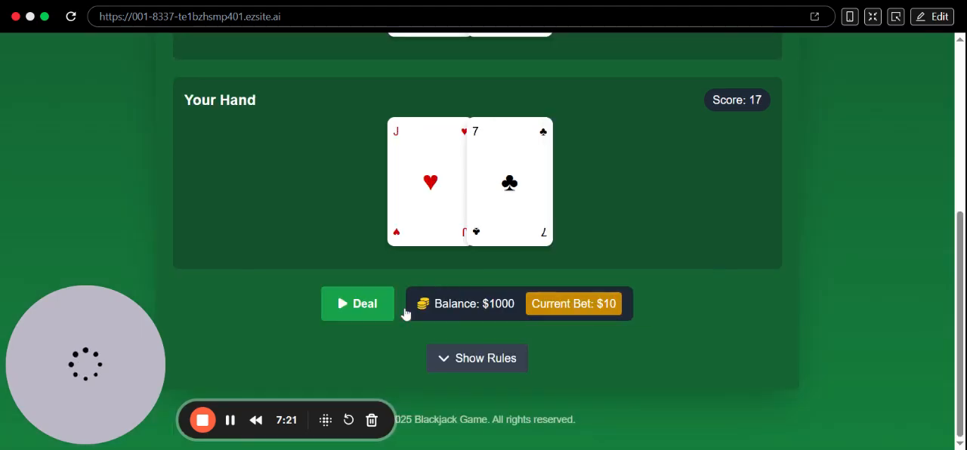
{"action": "mouse_move", "coordinate": [739, 274]}
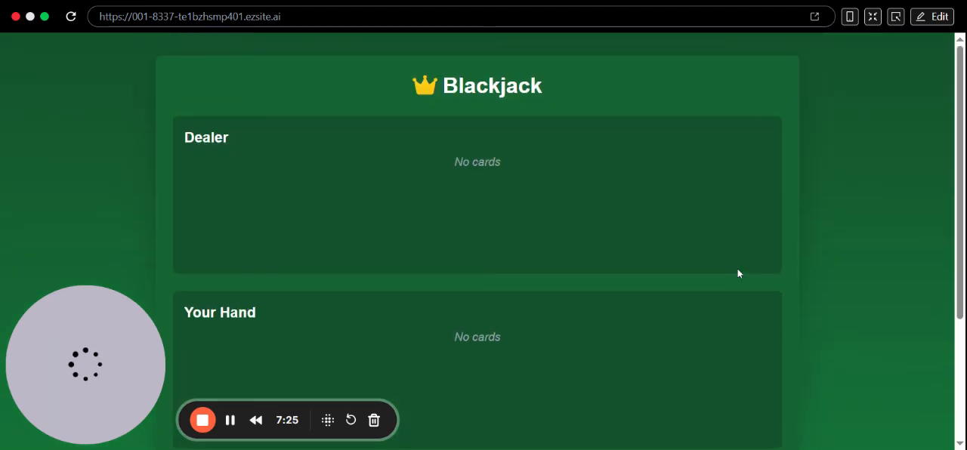
{"action": "scroll", "scroll_direction": "down", "scroll_amount": 3}
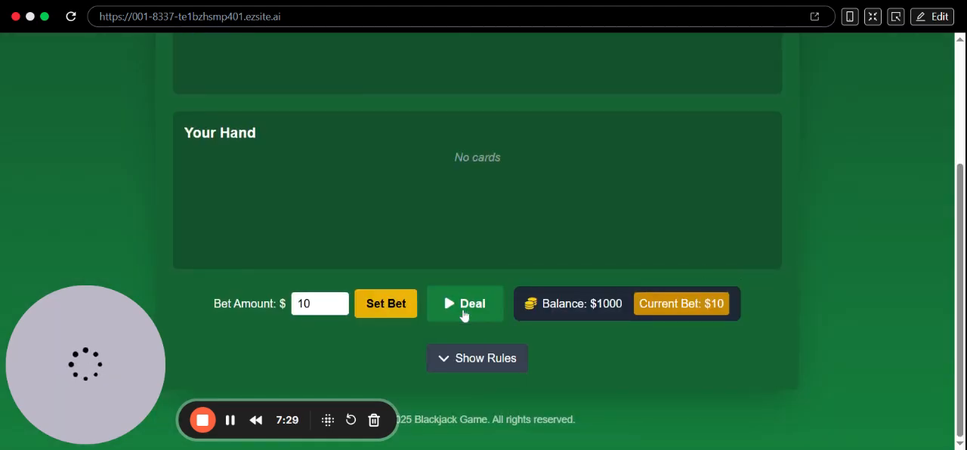
Step: Deal again and stand on 15, losing the hand and dropping the balance to $990
{"action": "left_click", "coordinate": [465, 302]}
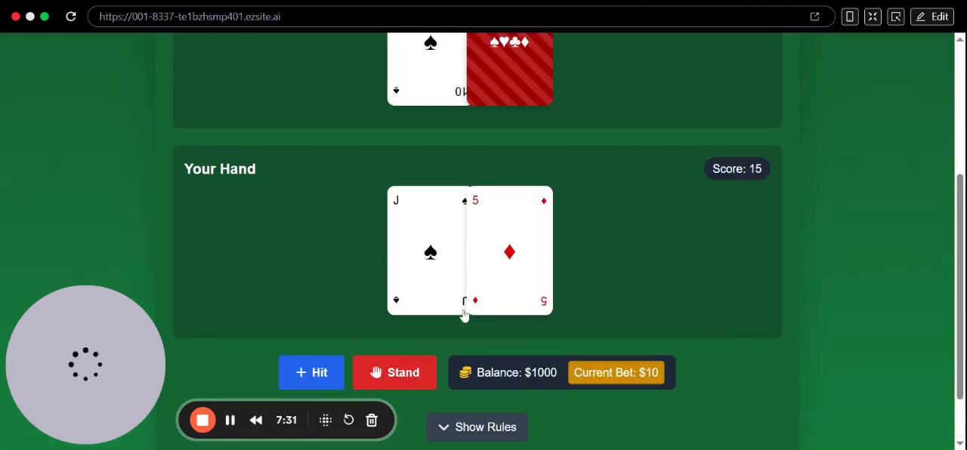
{"action": "scroll", "scroll_direction": "up", "scroll_amount": 3}
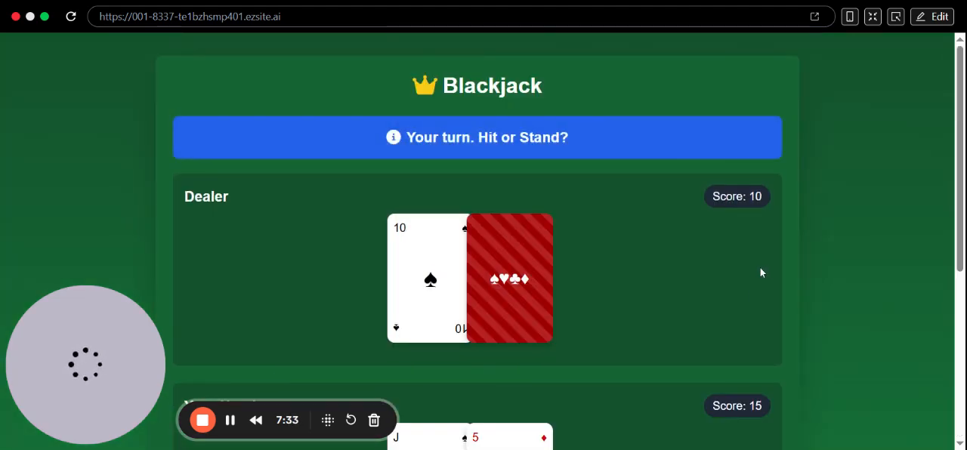
{"action": "scroll", "scroll_direction": "down", "scroll_amount": 3}
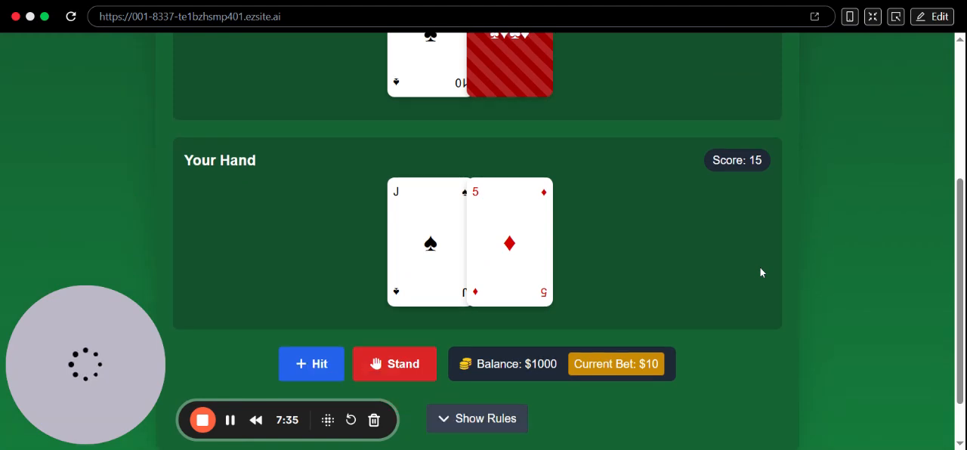
{"action": "left_click", "coordinate": [394, 364]}
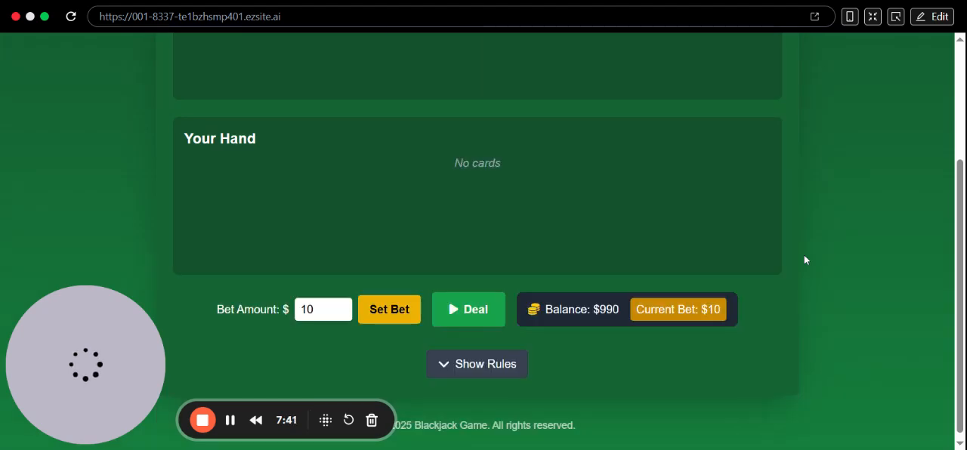
{"action": "scroll", "scroll_direction": "up", "scroll_amount": 3}
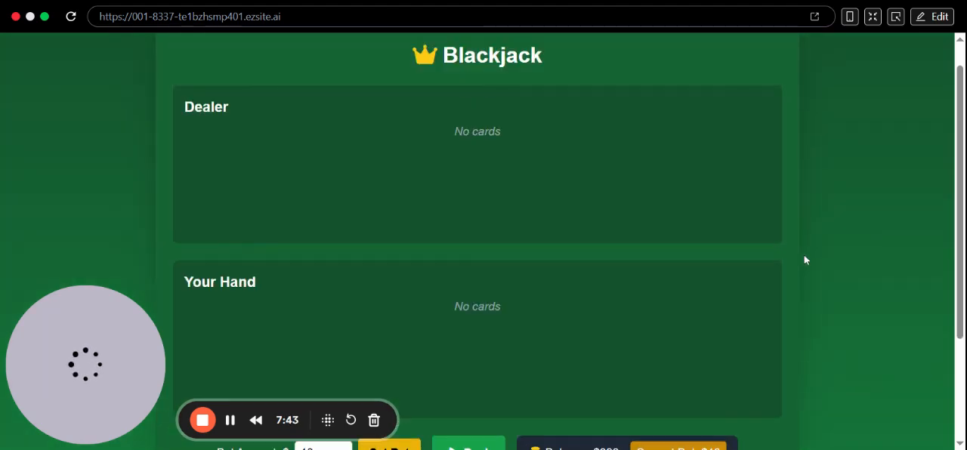
{"action": "scroll", "scroll_direction": "up", "scroll_amount": 3}
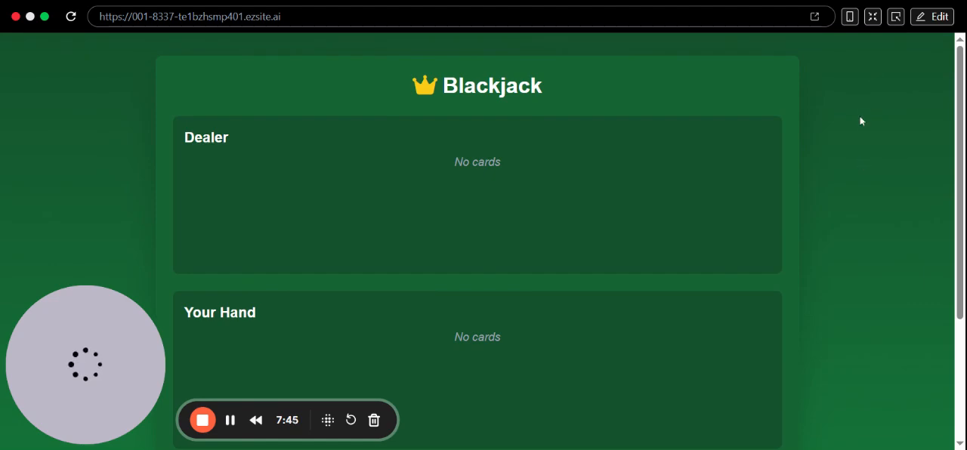
{"action": "scroll", "scroll_direction": "down", "scroll_amount": 3}
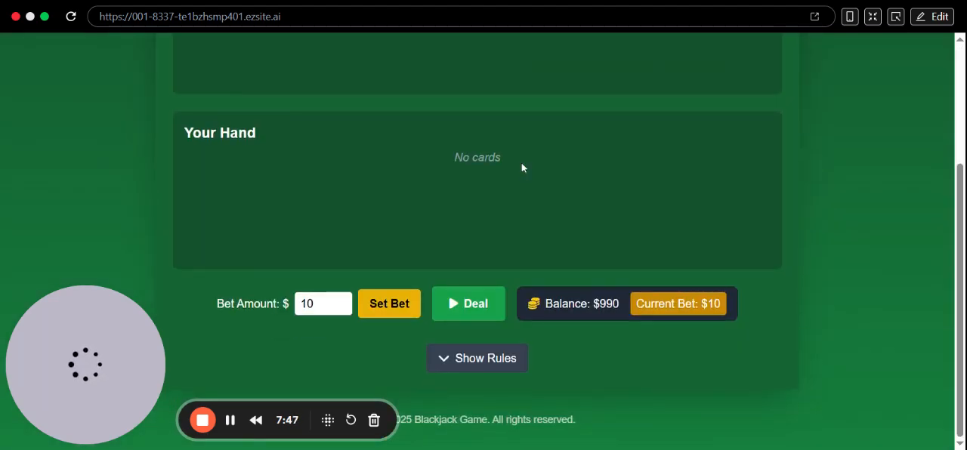
{"action": "scroll", "scroll_direction": "up", "scroll_amount": 3}
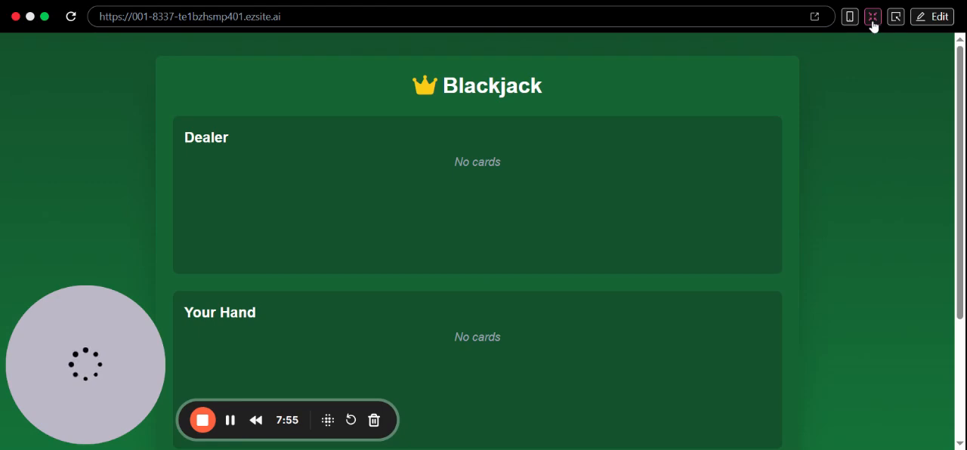
Step: Leave the full-screen preview and deploy the blackjack site to its public address
{"action": "left_click", "coordinate": [873, 17]}
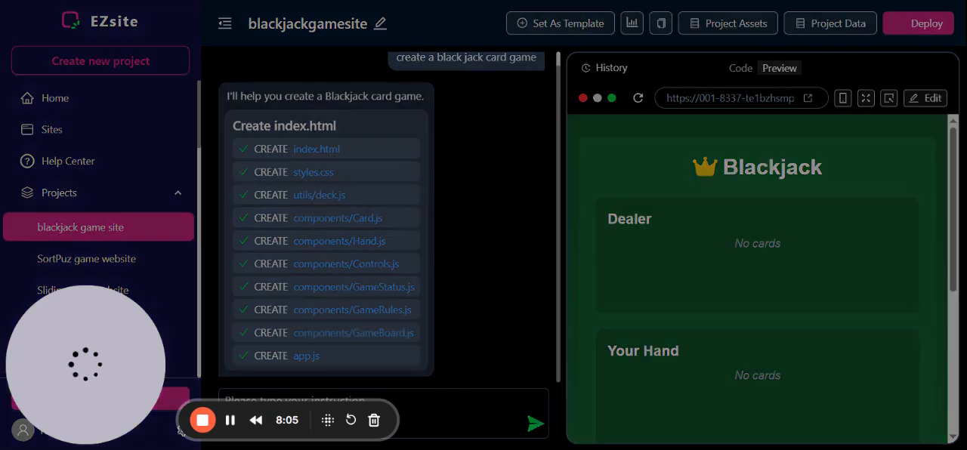
{"action": "left_click", "coordinate": [919, 22]}
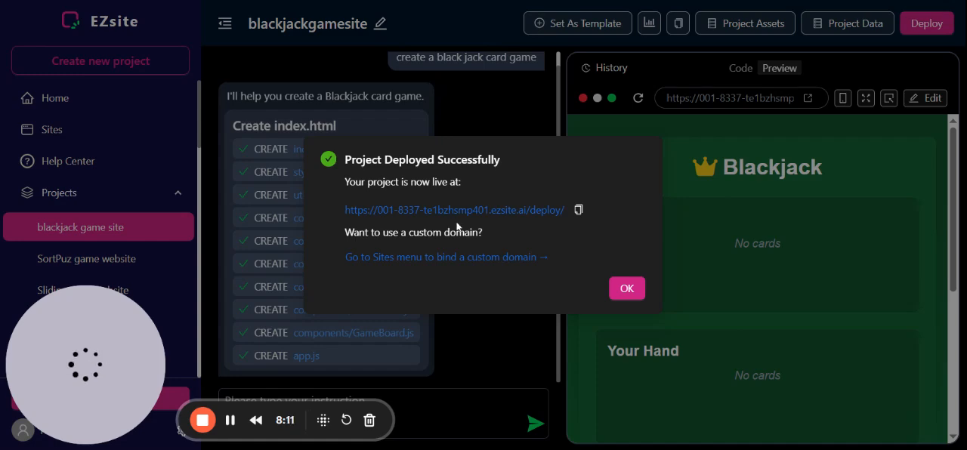
{"action": "mouse_move", "coordinate": [486, 225]}
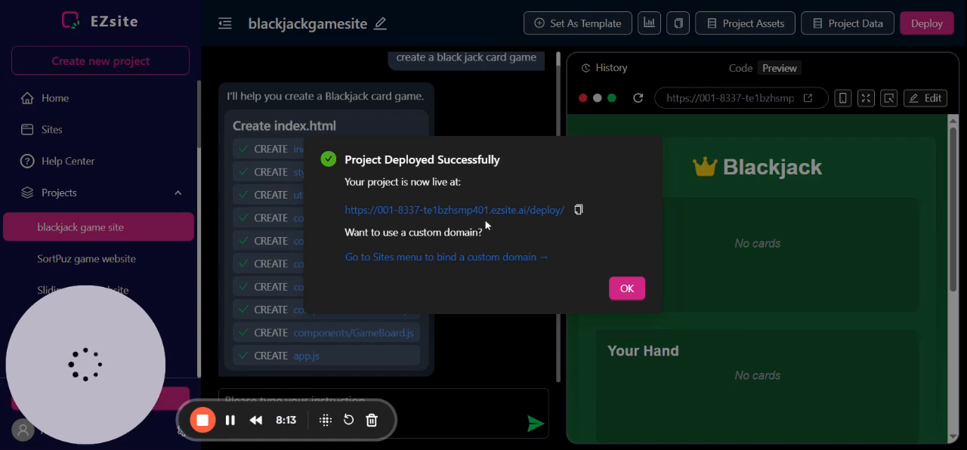
{"action": "mouse_move", "coordinate": [541, 222]}
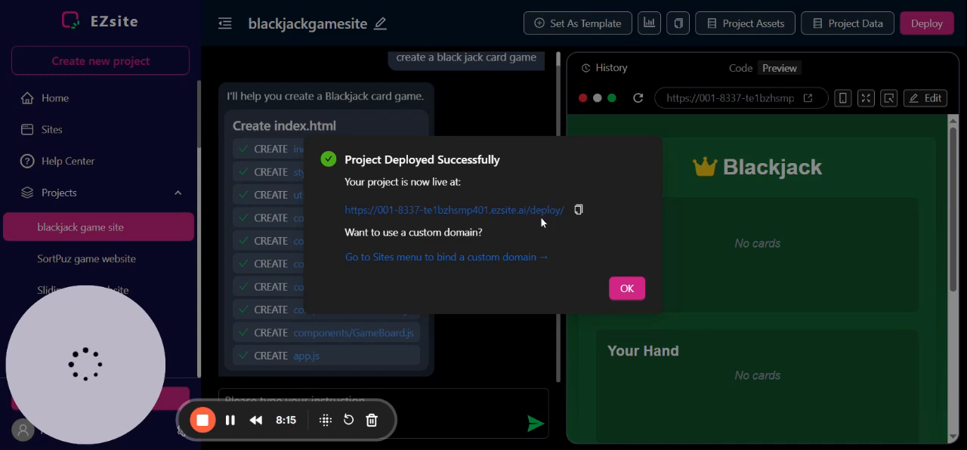
{"action": "mouse_move", "coordinate": [487, 264]}
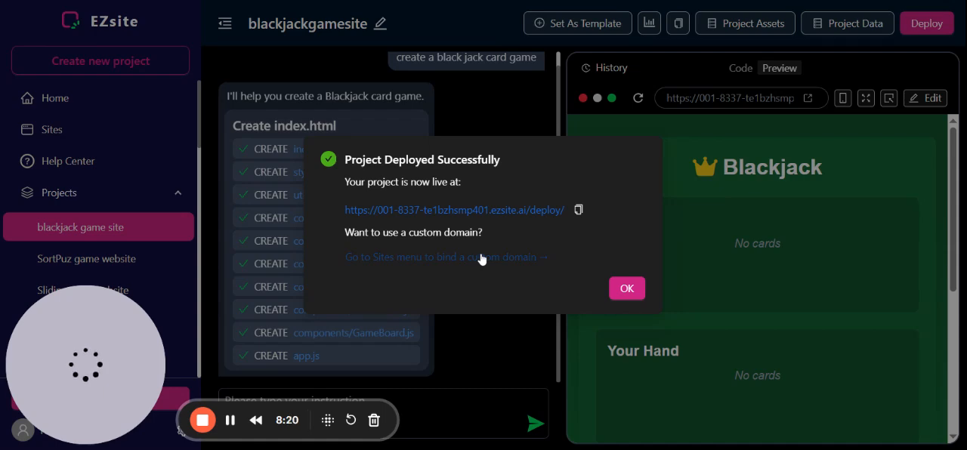
Step: Start a new domain from the deploy notice, keeping the EZsite domain type
{"action": "left_click", "coordinate": [445, 257]}
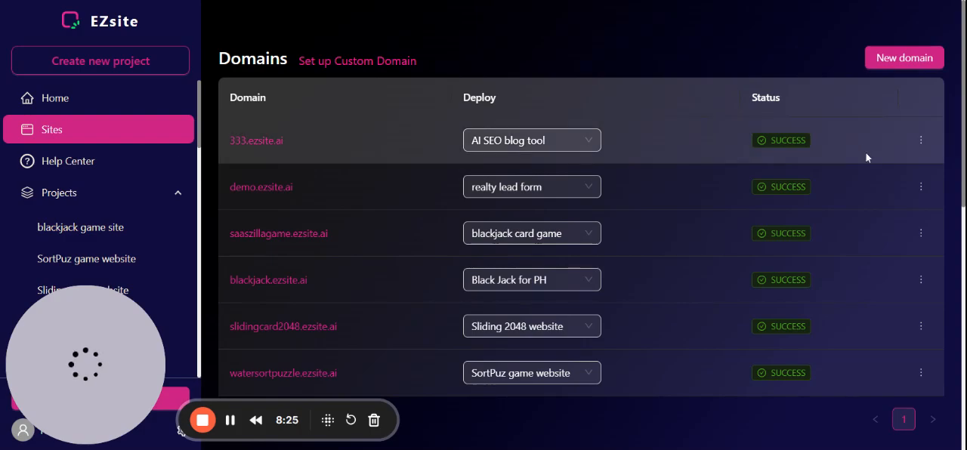
{"action": "mouse_move", "coordinate": [904, 58]}
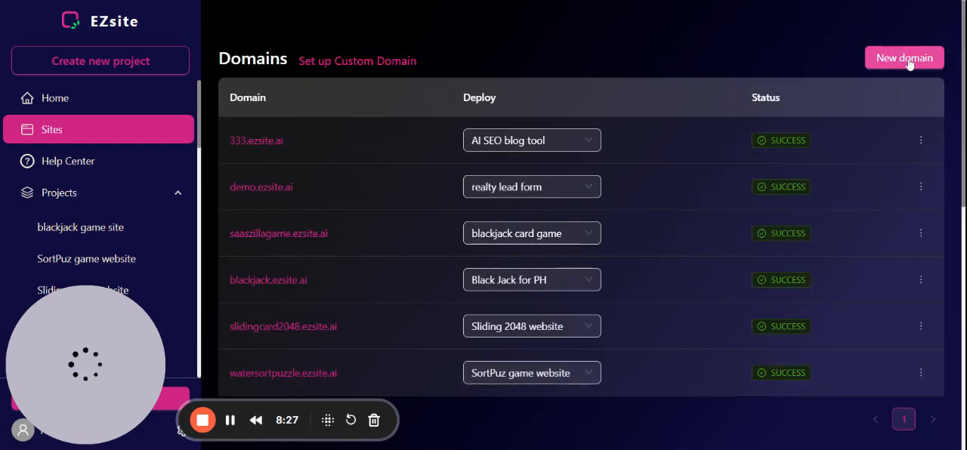
{"action": "left_click", "coordinate": [904, 58]}
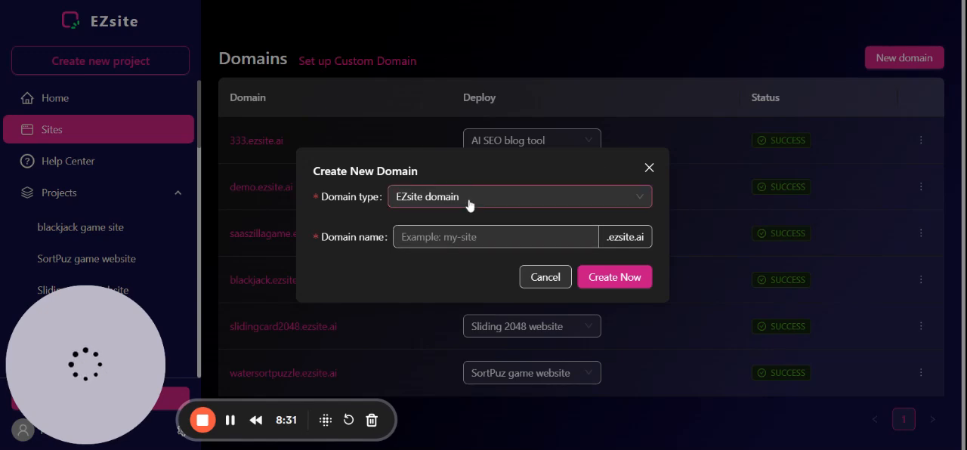
{"action": "left_click", "coordinate": [520, 196]}
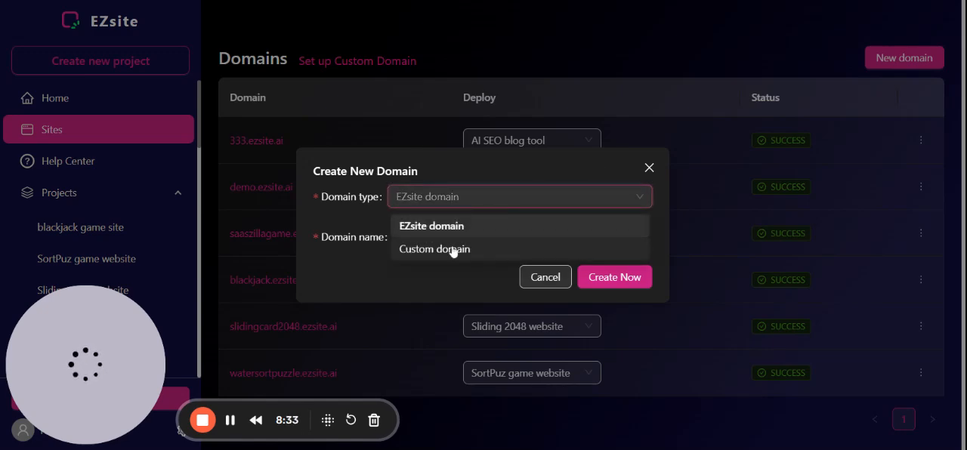
{"action": "left_click", "coordinate": [433, 226]}
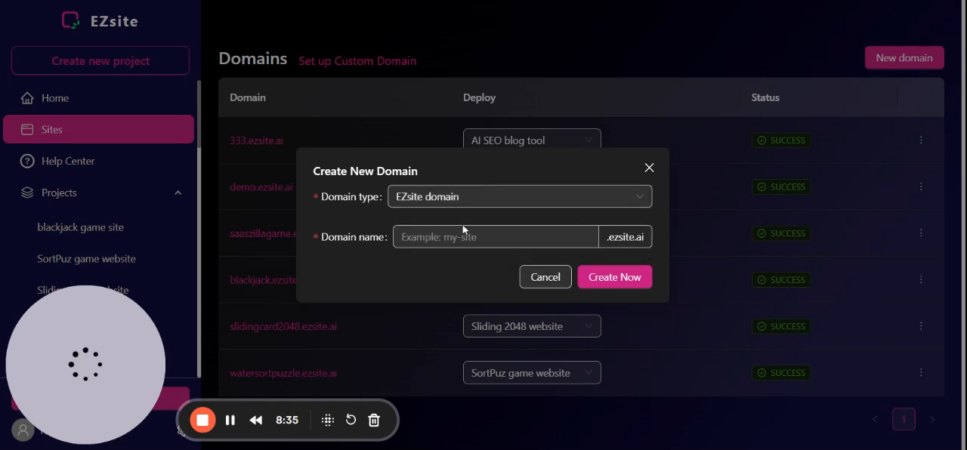
Step: Name the domain 'blackjacktest' and create blackjacktest.ezsite.ai
{"action": "type", "text": "b"}
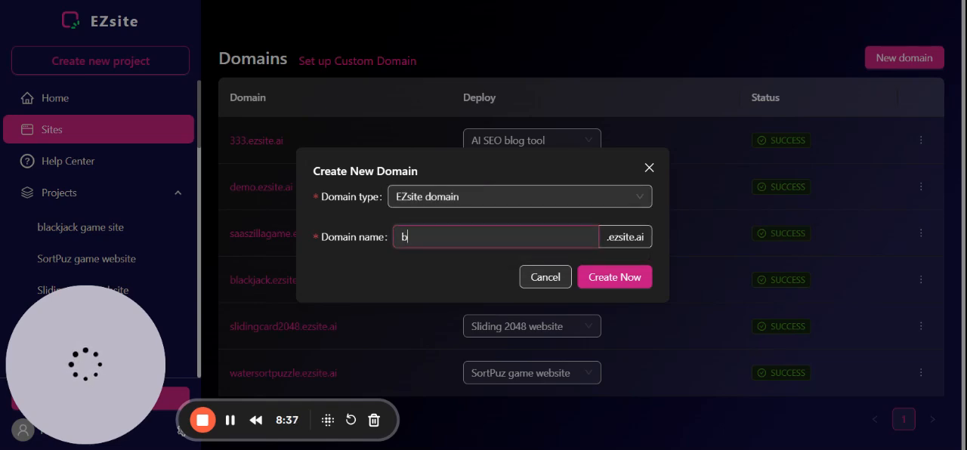
{"action": "type", "text": "lackjack"}
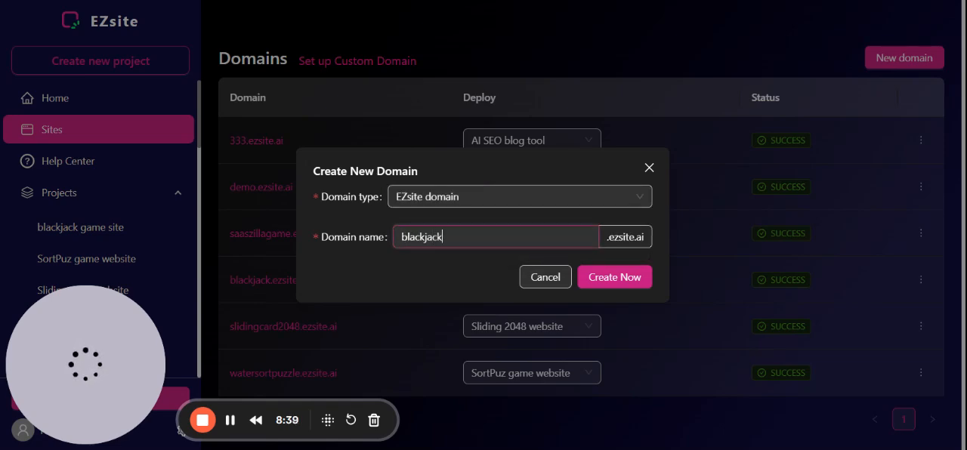
{"action": "type", "text": "test"}
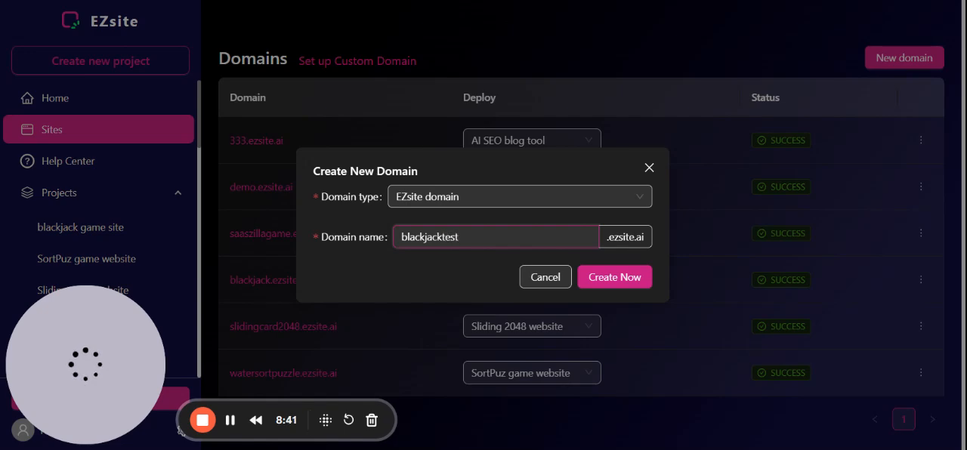
{"action": "mouse_move", "coordinate": [614, 279]}
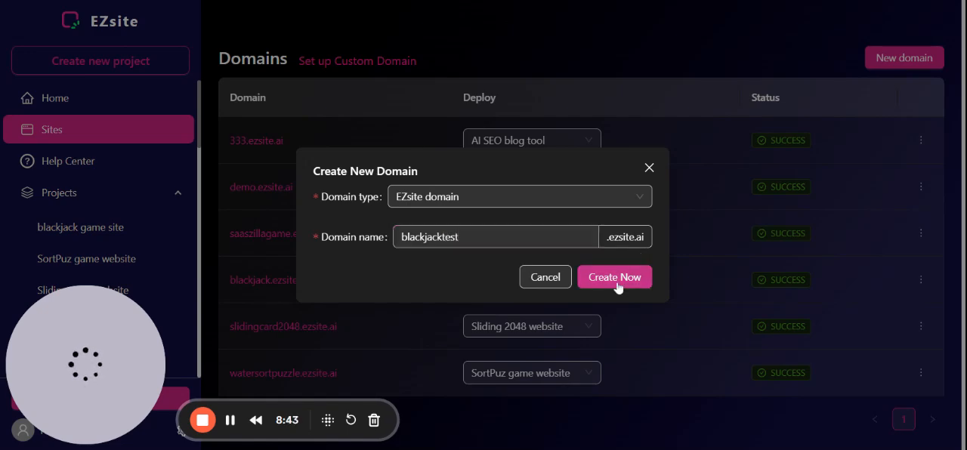
{"action": "left_click", "coordinate": [614, 277]}
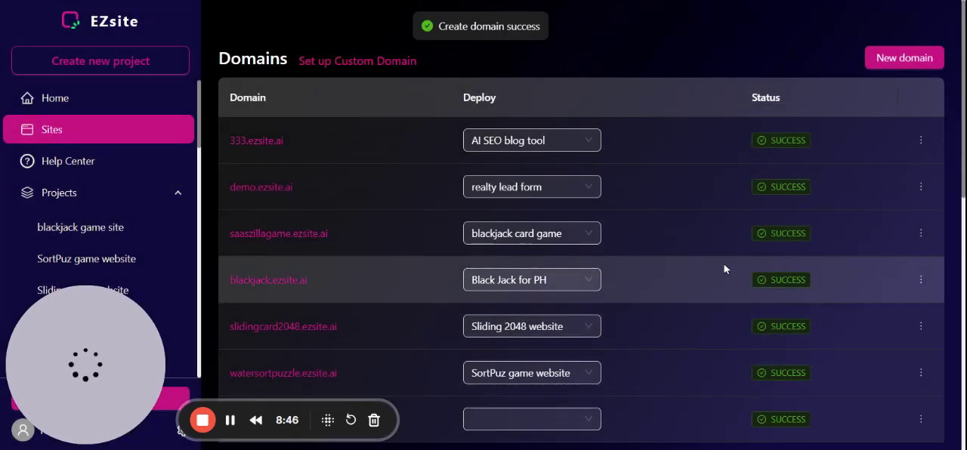
Step: Link blackjacktest.ezsite.ai to the 'blackjack card game' deployment, reaching SUCCESS status
{"action": "scroll", "scroll_direction": "down", "scroll_amount": 3}
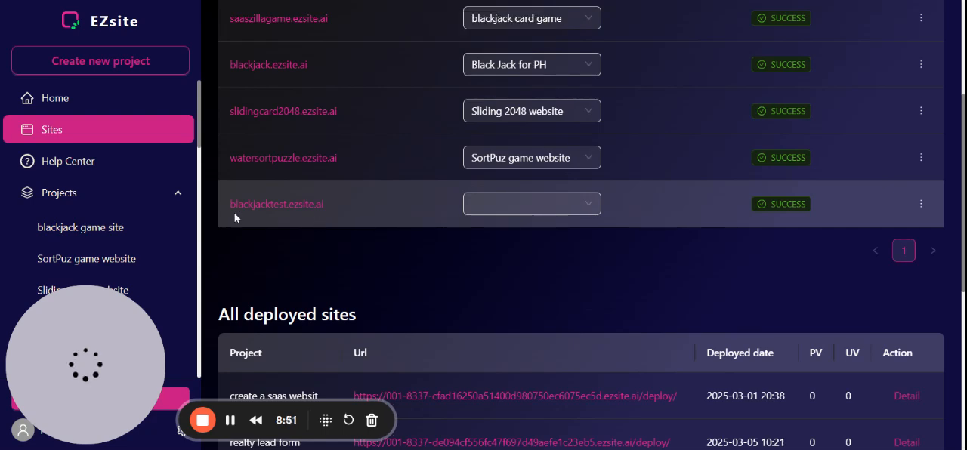
{"action": "mouse_move", "coordinate": [278, 214]}
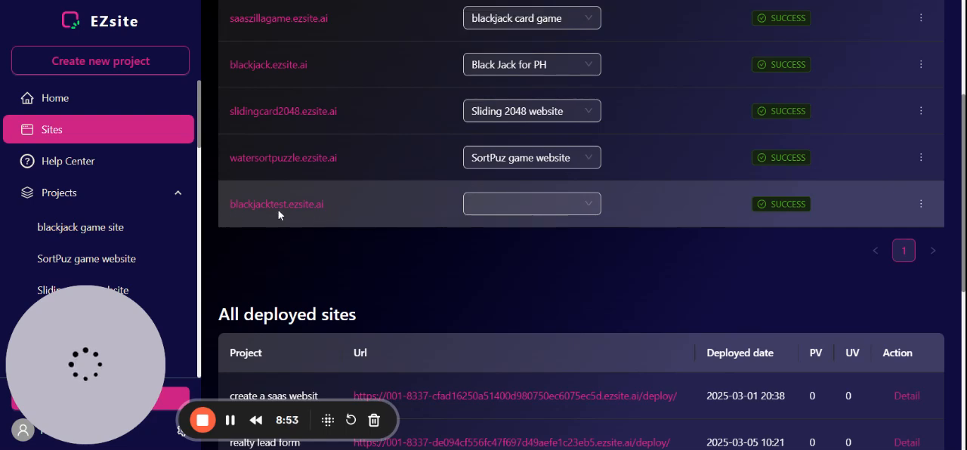
{"action": "mouse_move", "coordinate": [422, 233]}
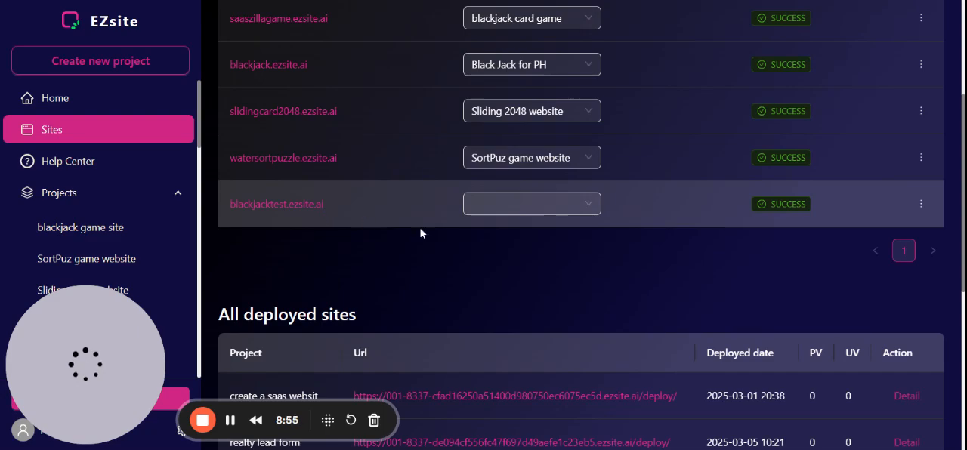
{"action": "scroll", "scroll_direction": "down", "scroll_amount": 3}
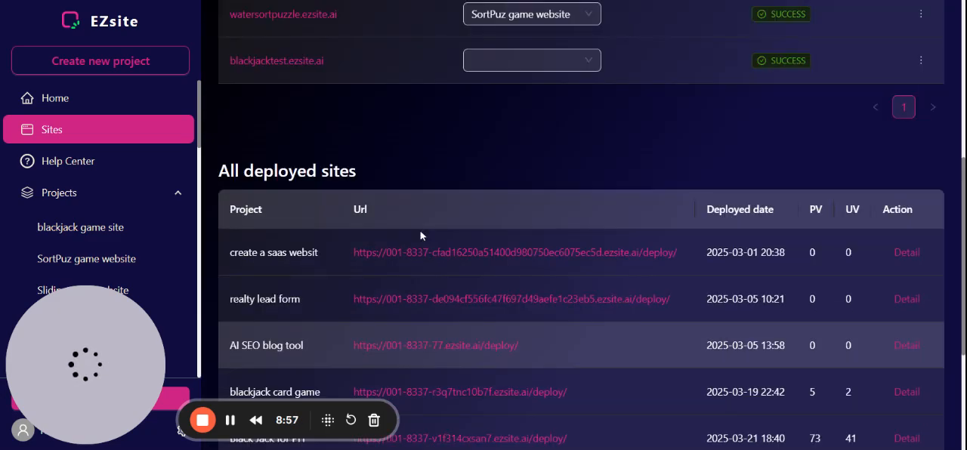
{"action": "scroll", "scroll_direction": "up", "scroll_amount": 3}
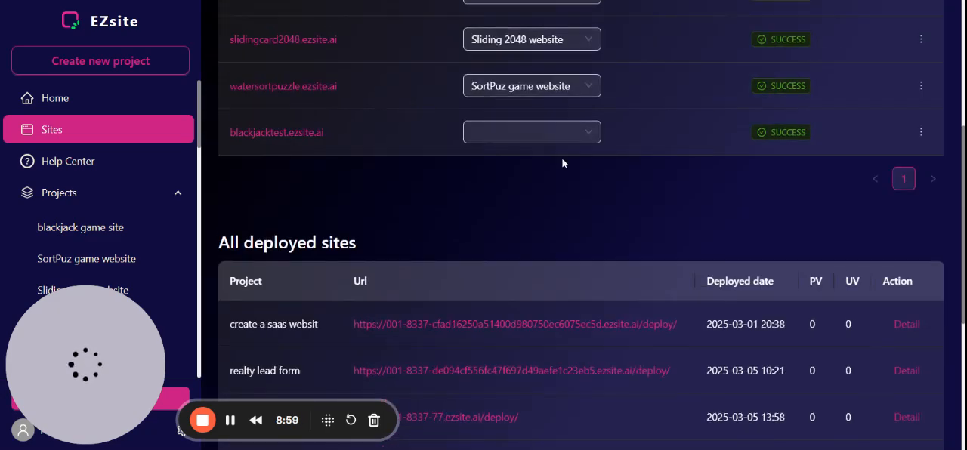
{"action": "left_click", "coordinate": [532, 133]}
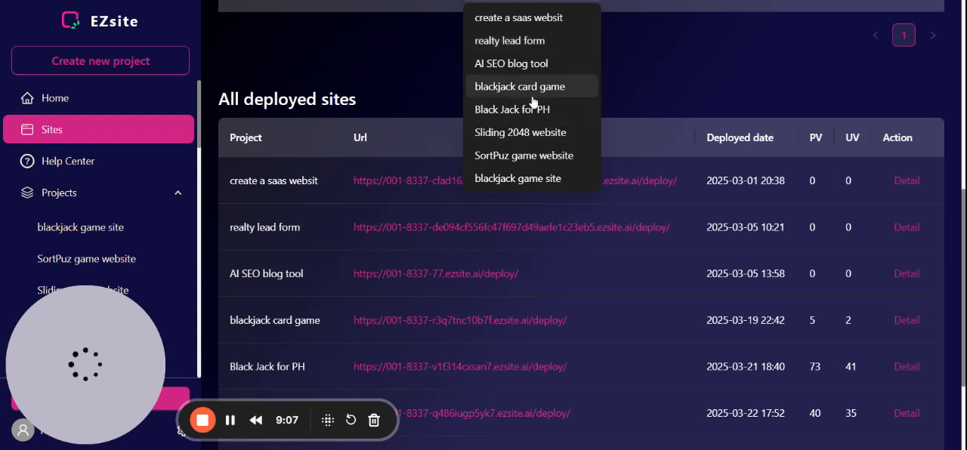
{"action": "mouse_move", "coordinate": [556, 100]}
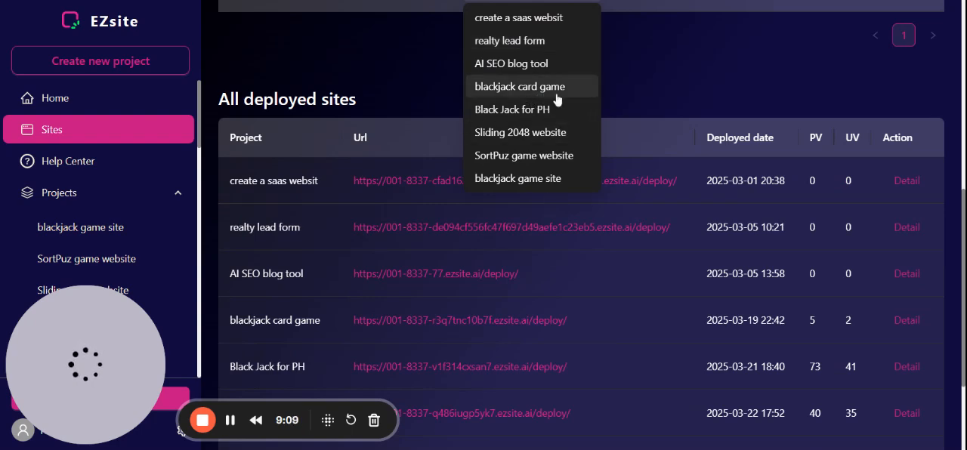
{"action": "left_click", "coordinate": [560, 99]}
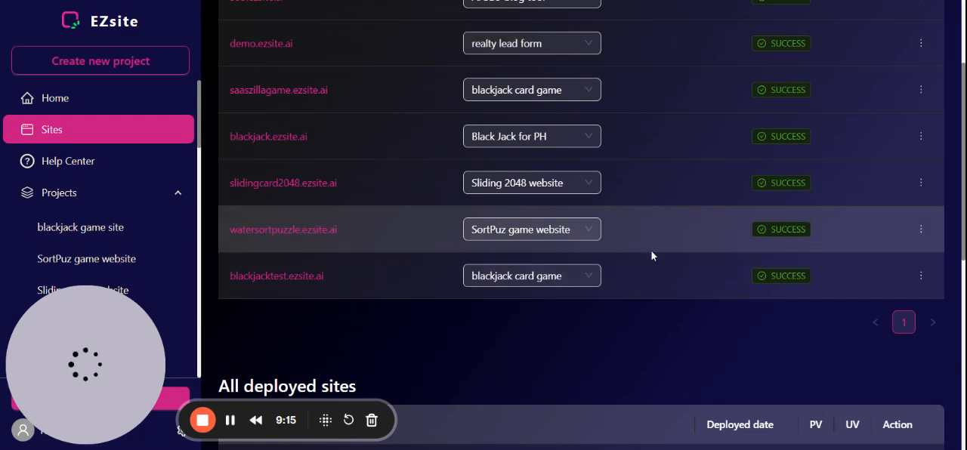
{"action": "mouse_move", "coordinate": [465, 294]}
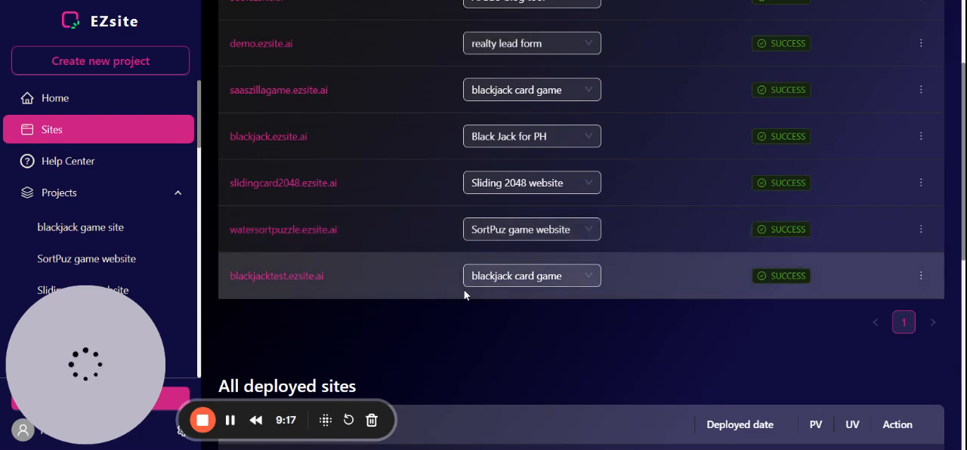
{"action": "mouse_move", "coordinate": [551, 293]}
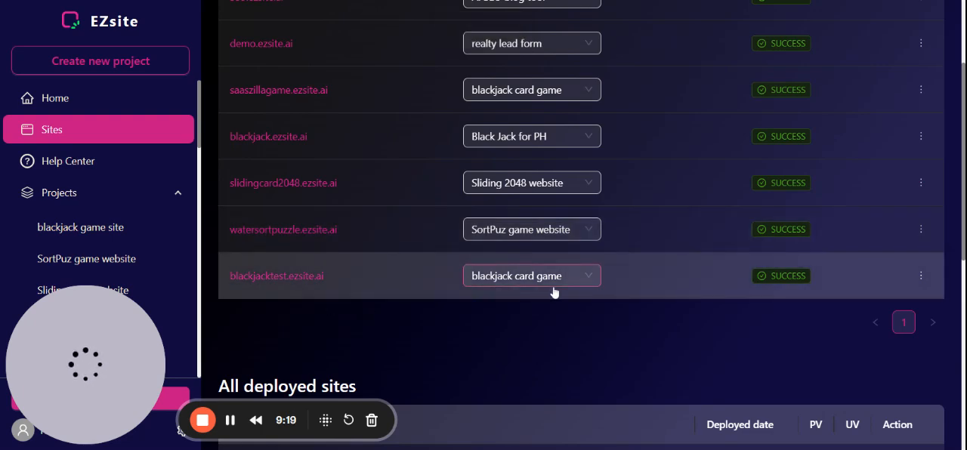
{"action": "mouse_move", "coordinate": [249, 289]}
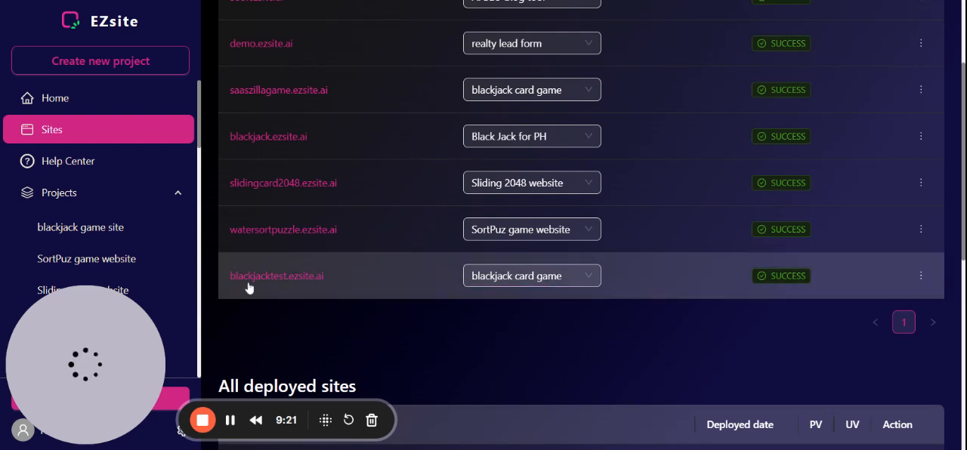
{"action": "mouse_move", "coordinate": [332, 284]}
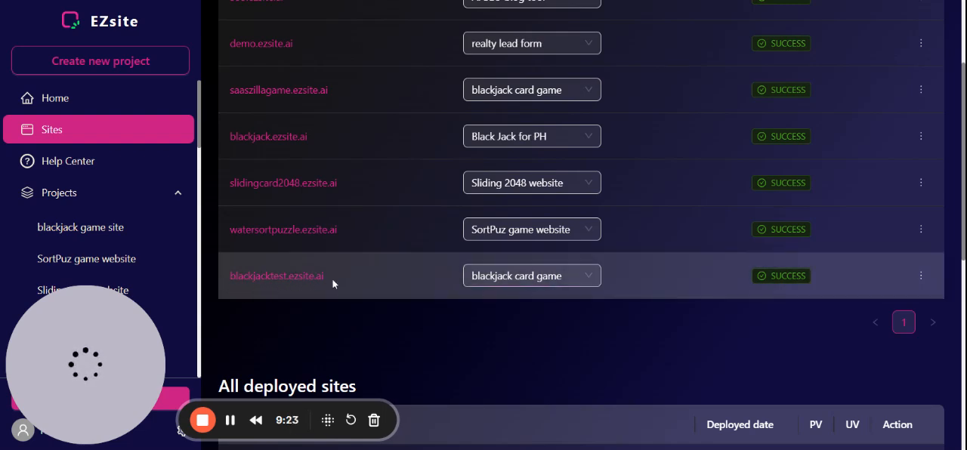
{"action": "double_click", "coordinate": [276, 275]}
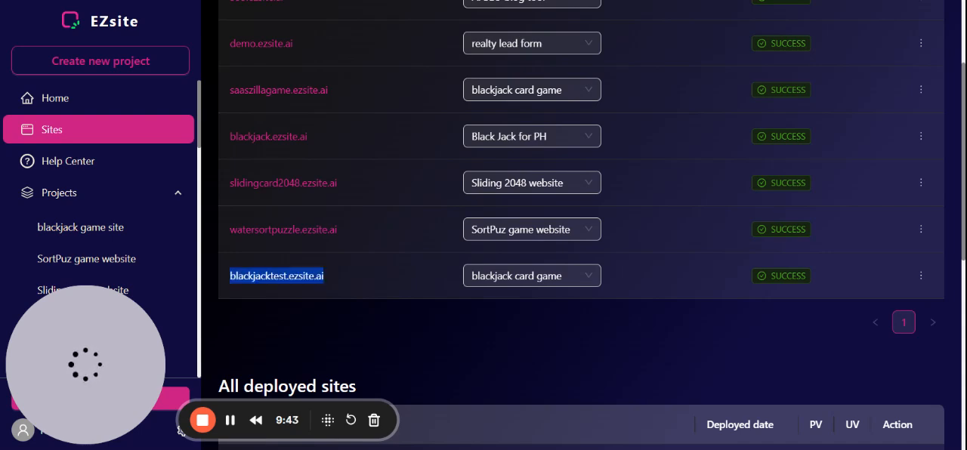
{"action": "scroll", "scroll_direction": "down", "scroll_amount": 3}
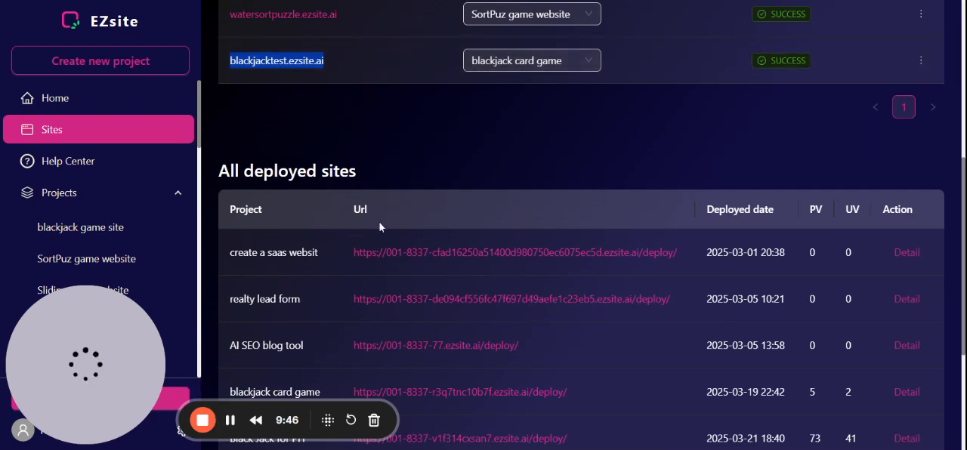
{"action": "mouse_move", "coordinate": [190, 247]}
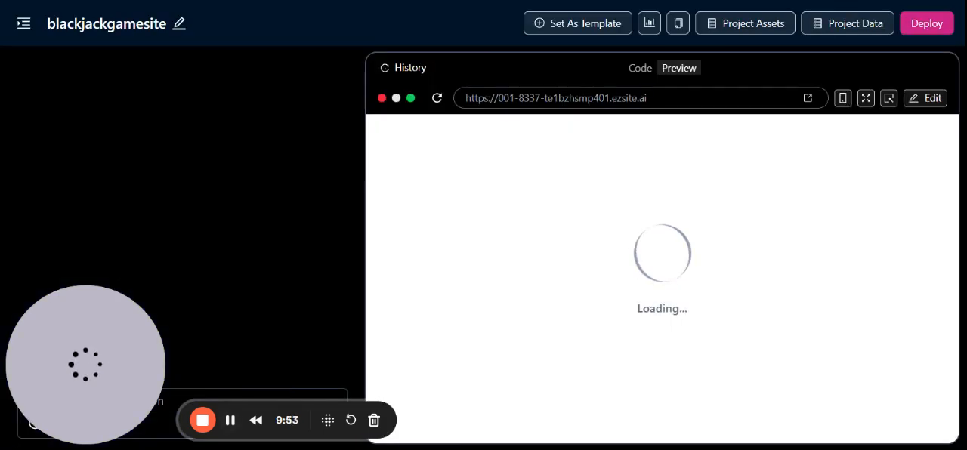
{"action": "mouse_move", "coordinate": [563, 263]}
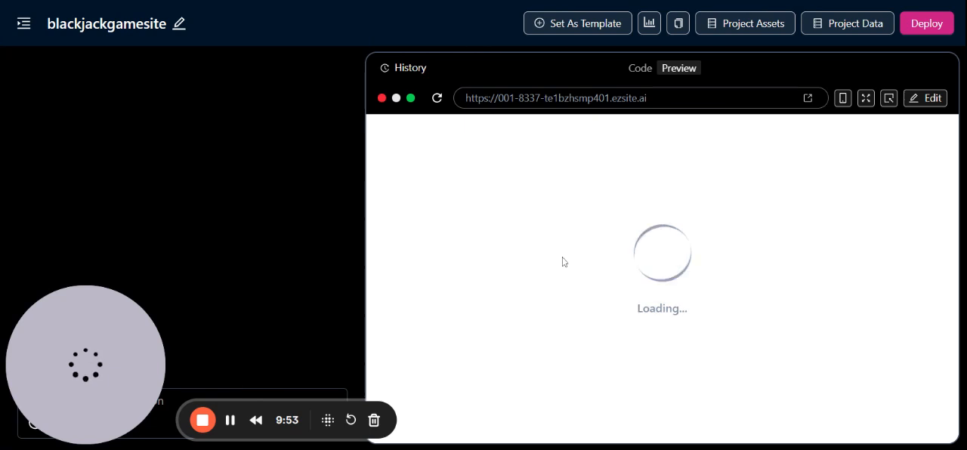